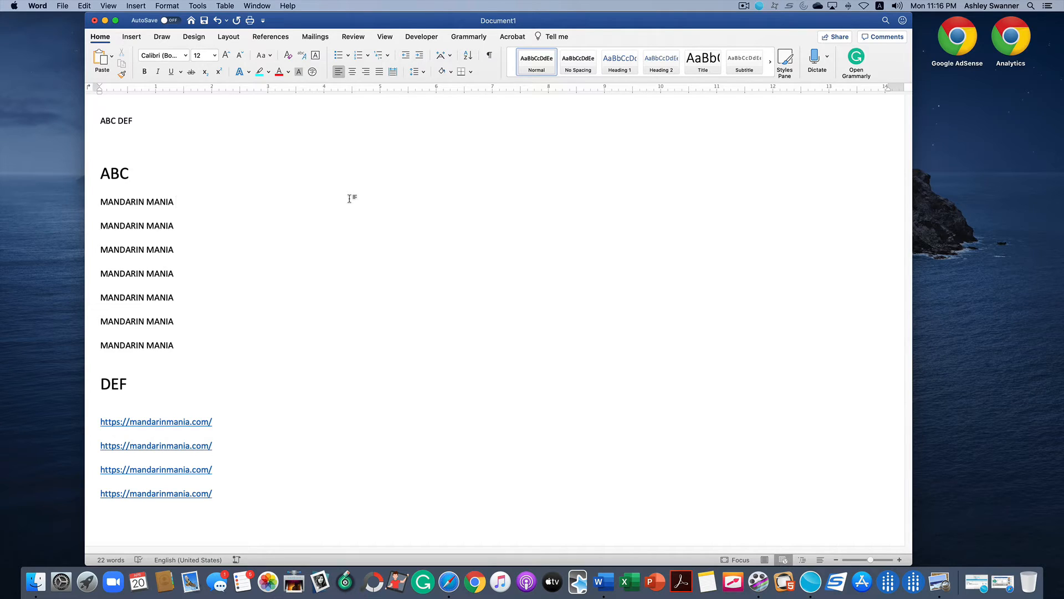
left_click(175, 202)
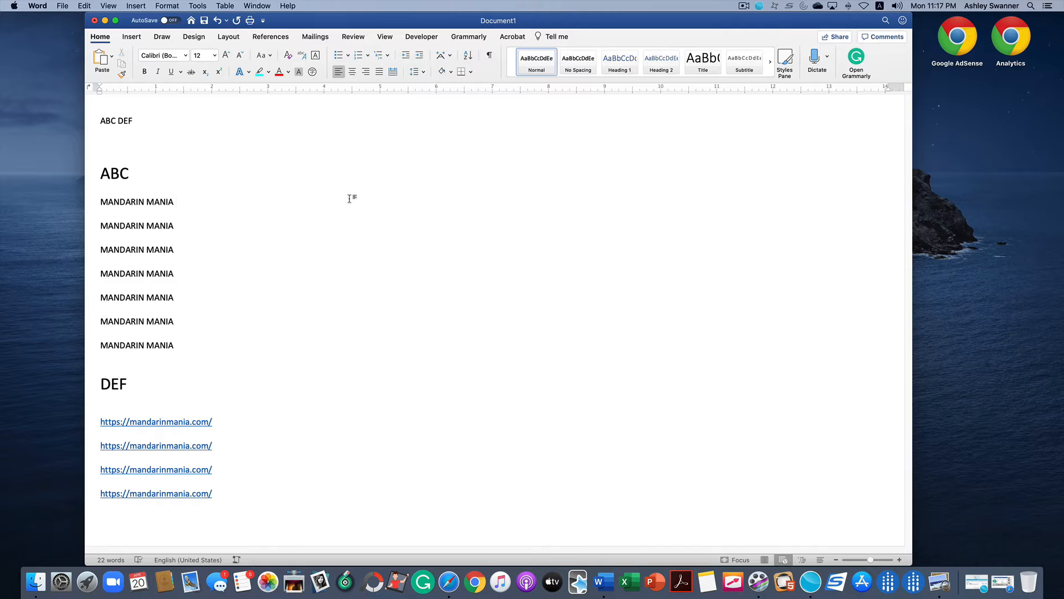
left_click(175, 202)
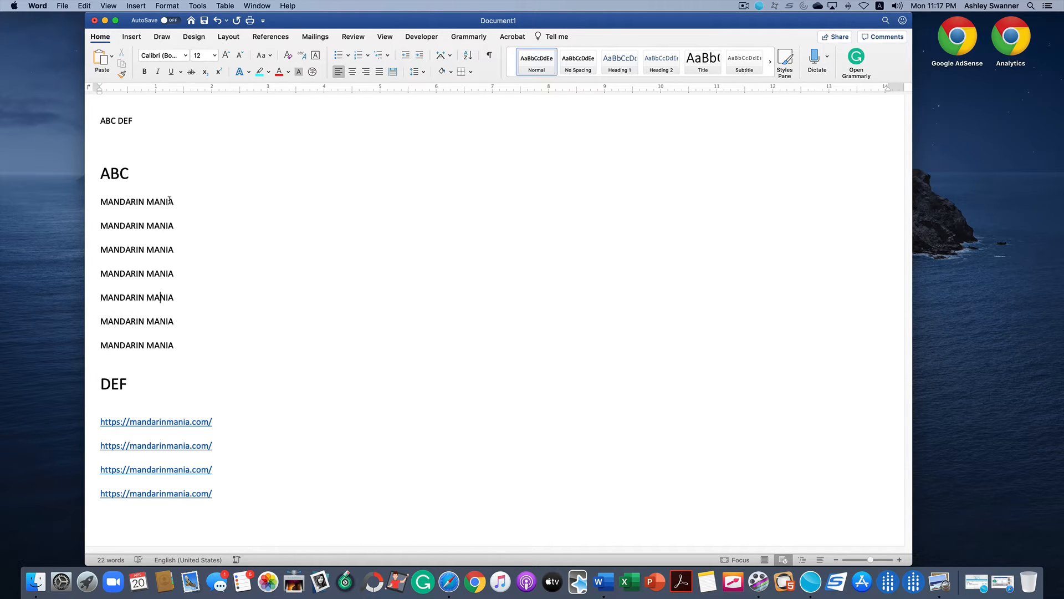
mouse_move(152, 215)
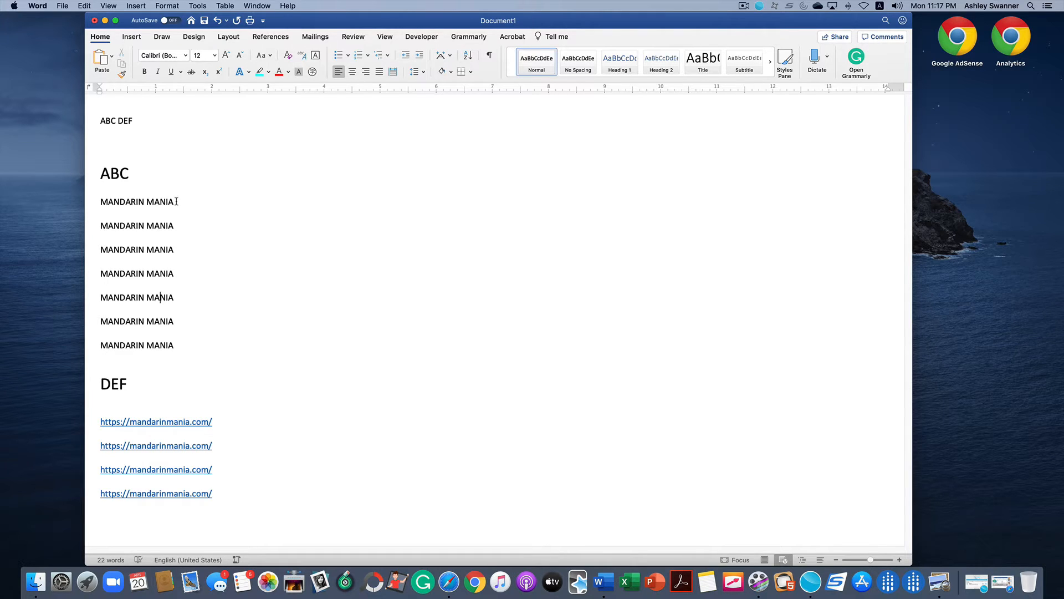
double_click(136, 202)
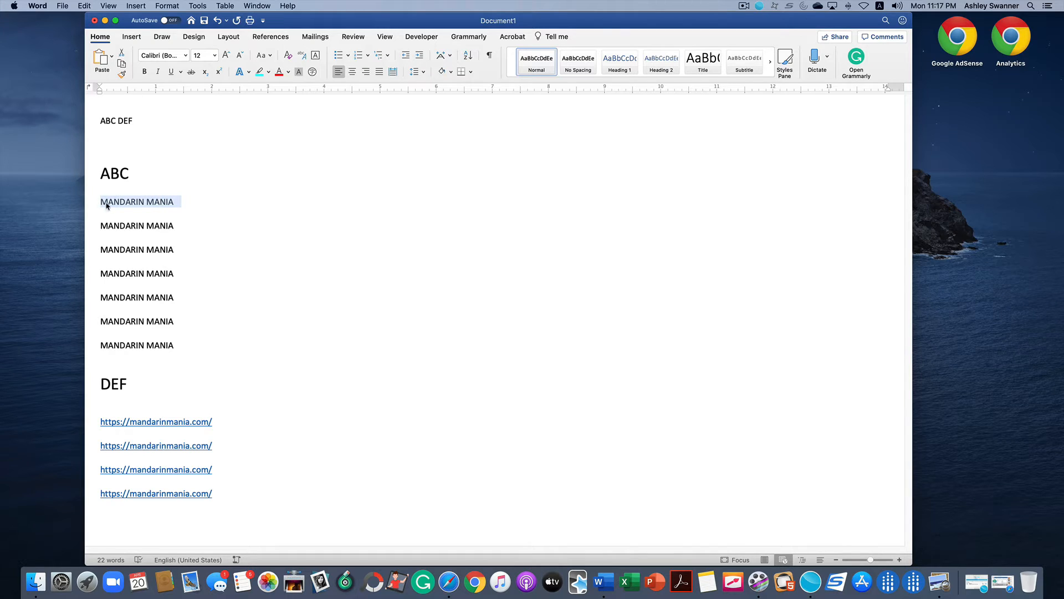
right_click(135, 202)
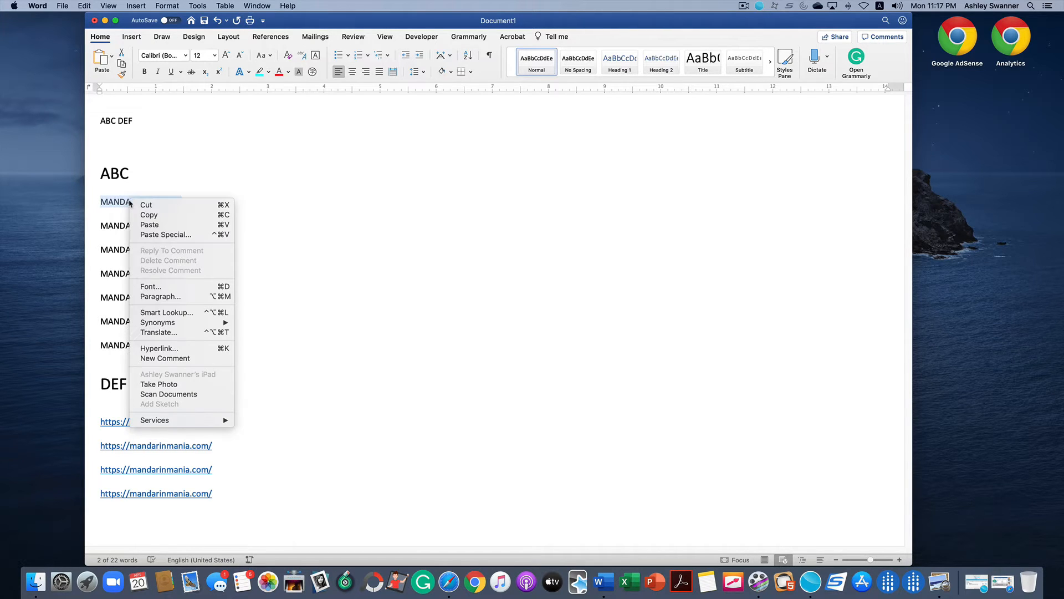
mouse_move(159, 348)
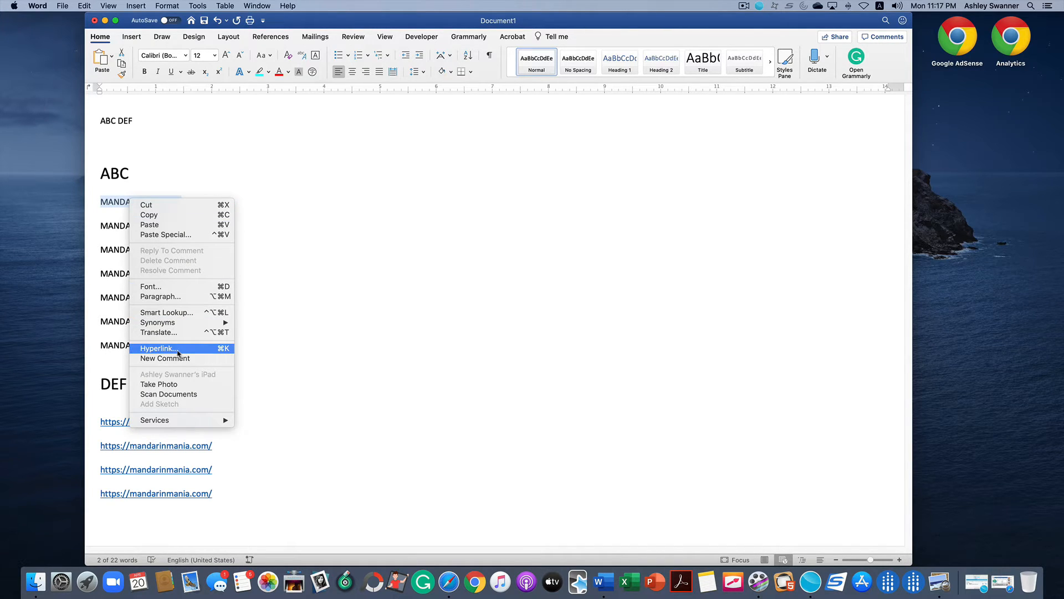
left_click(157, 348)
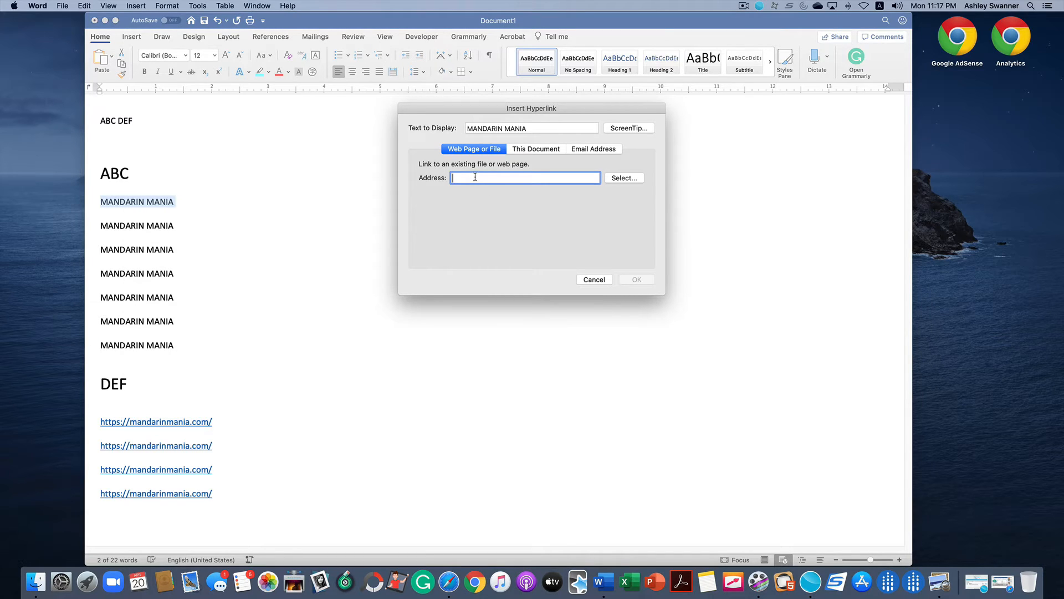
type("www.m")
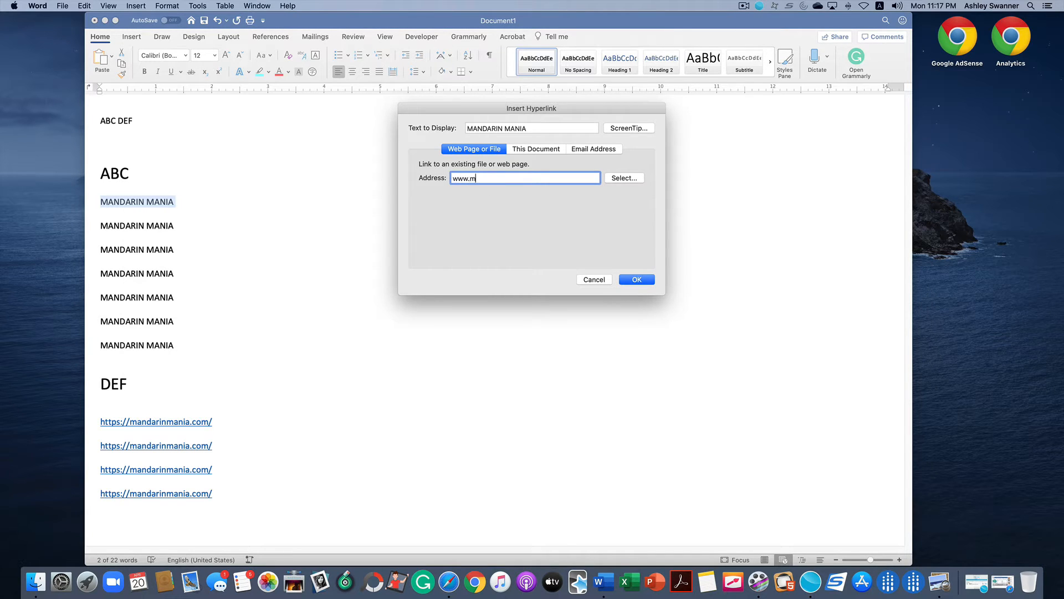
type("andarinmania.com")
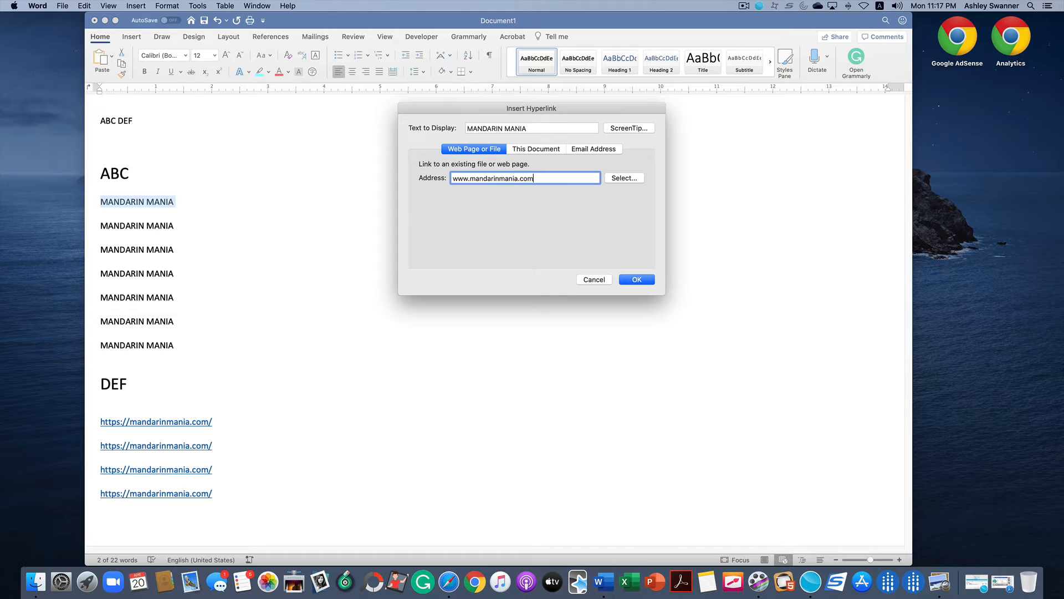
left_click(636, 279)
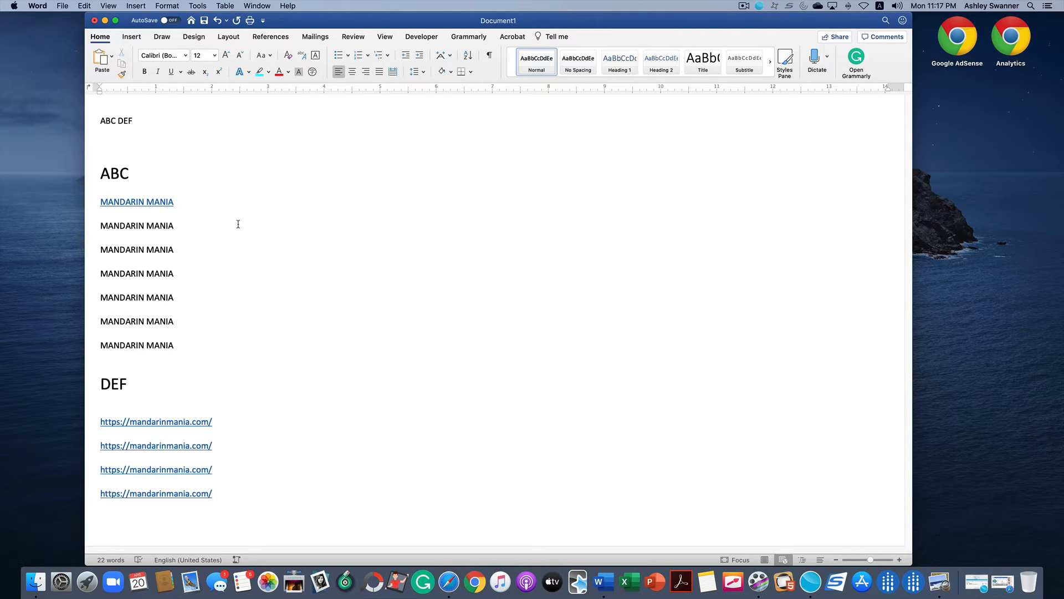
left_click(174, 202)
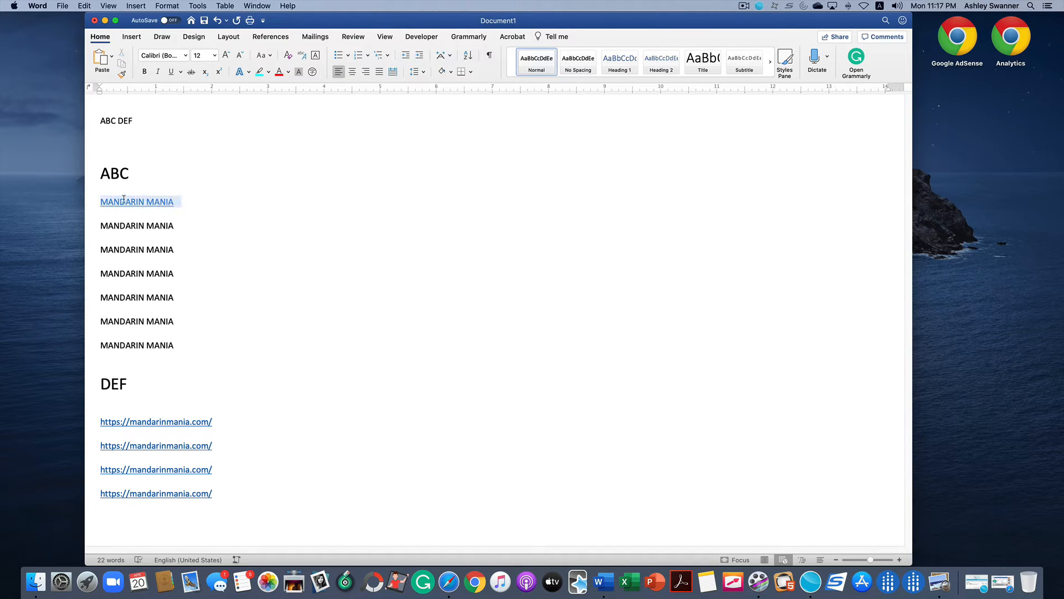
right_click(137, 202)
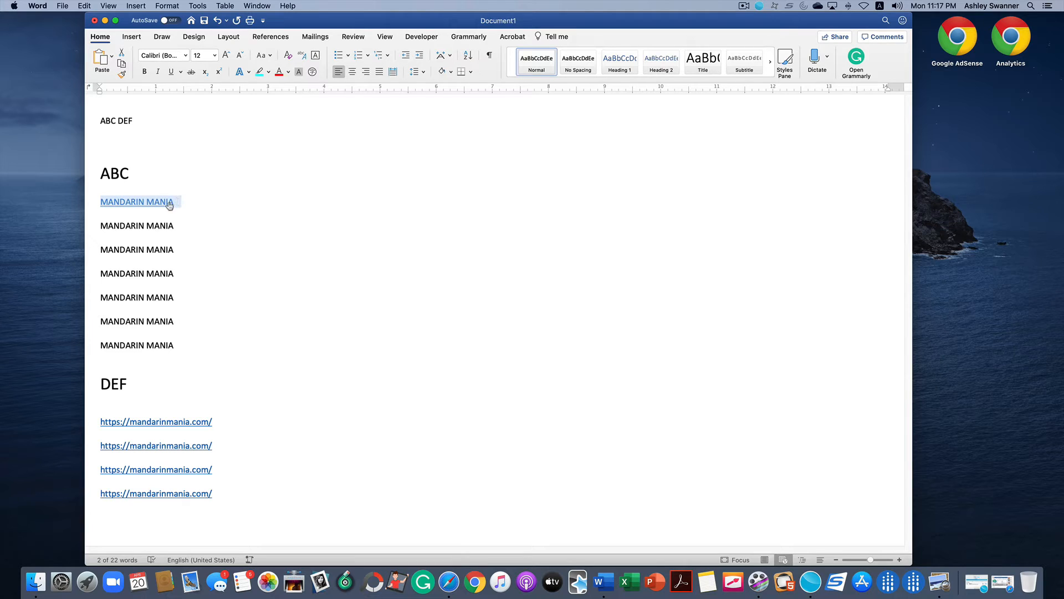
mouse_move(202, 210)
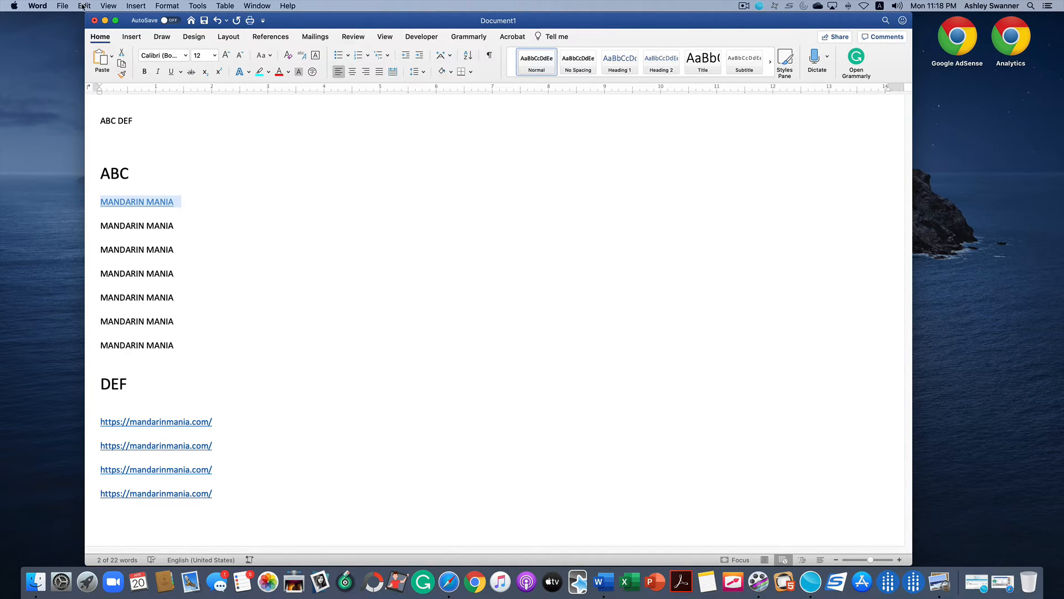
Find MANDARIN MANIA and replace all with ^c, the copied linked text
left_click(85, 6)
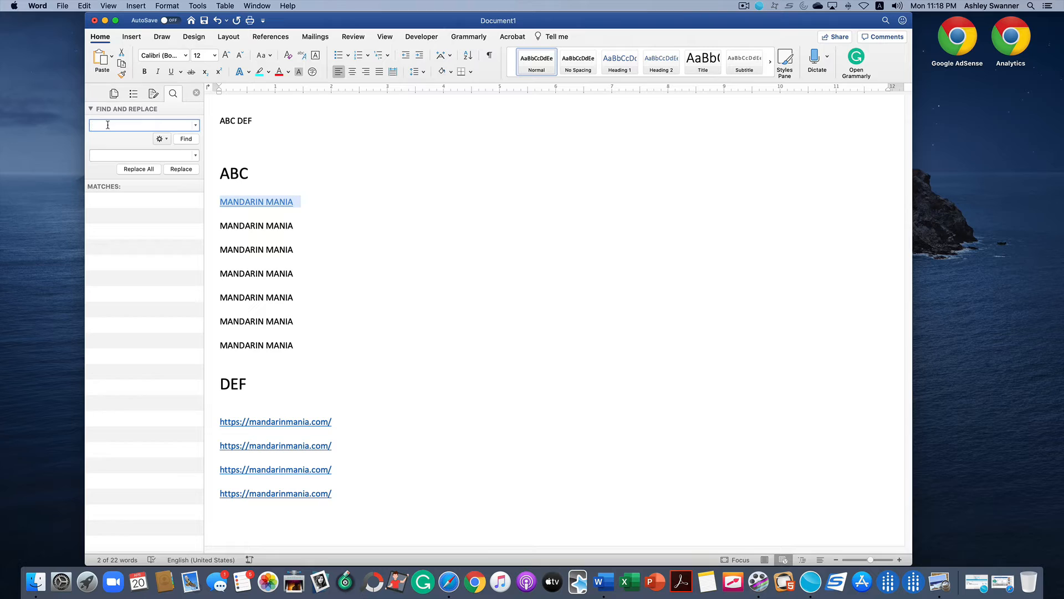
type("MANDARIN MANIA")
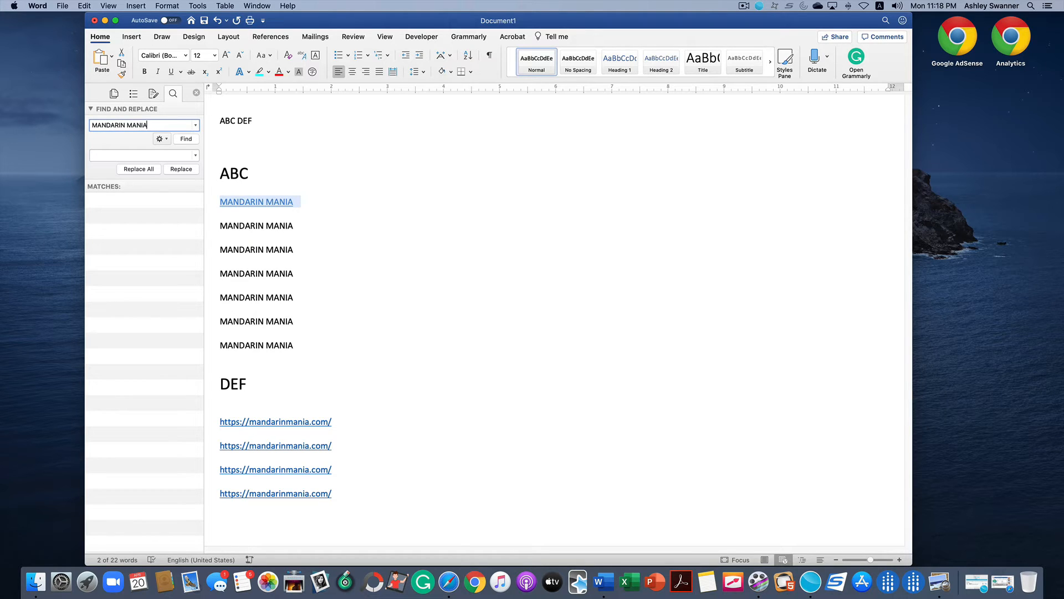
left_click(185, 139)
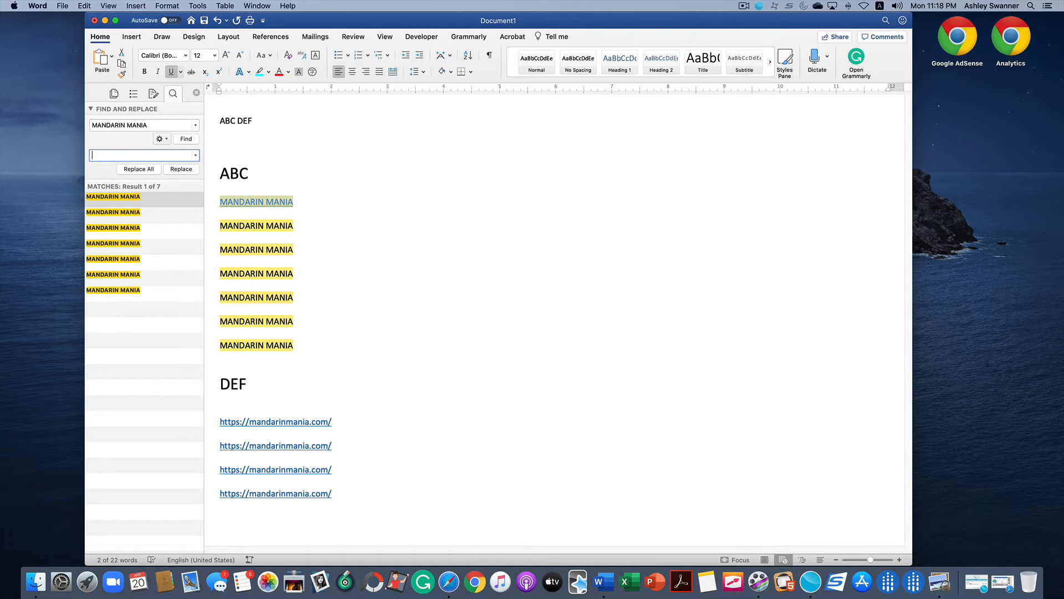
type("1")
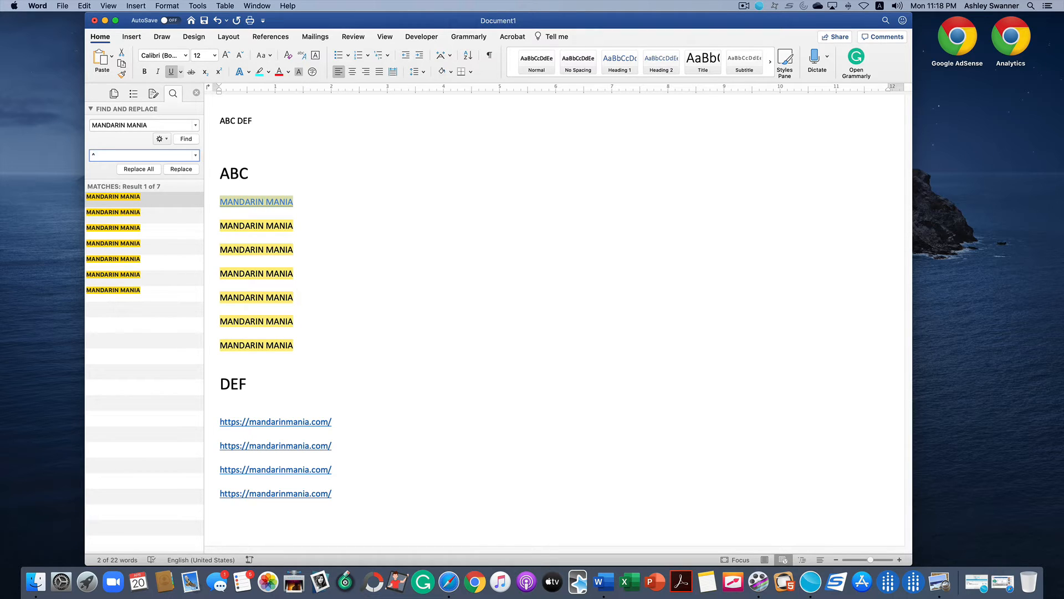
type("c")
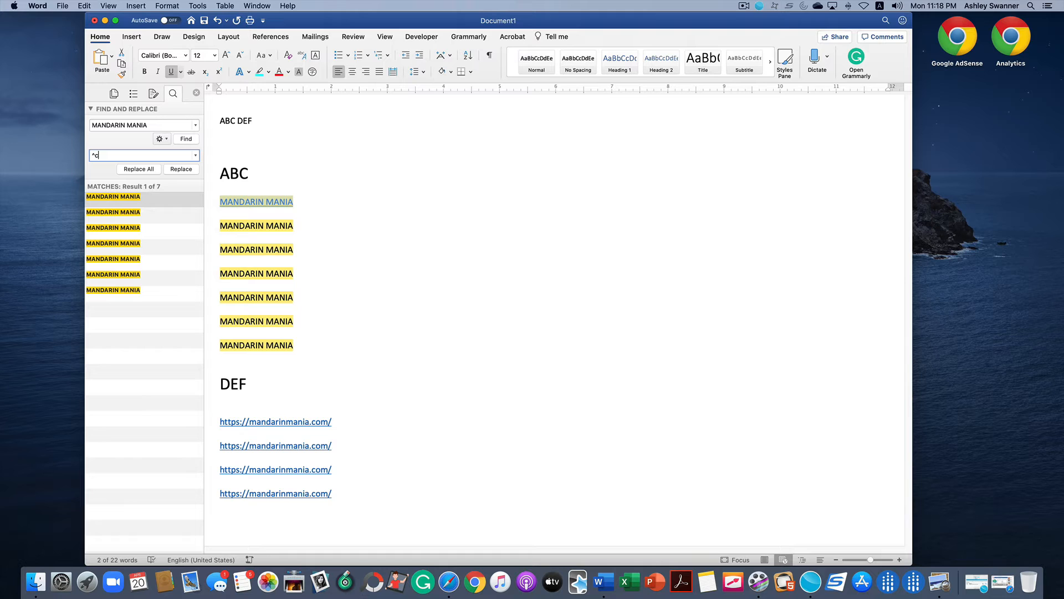
key("Backspace")
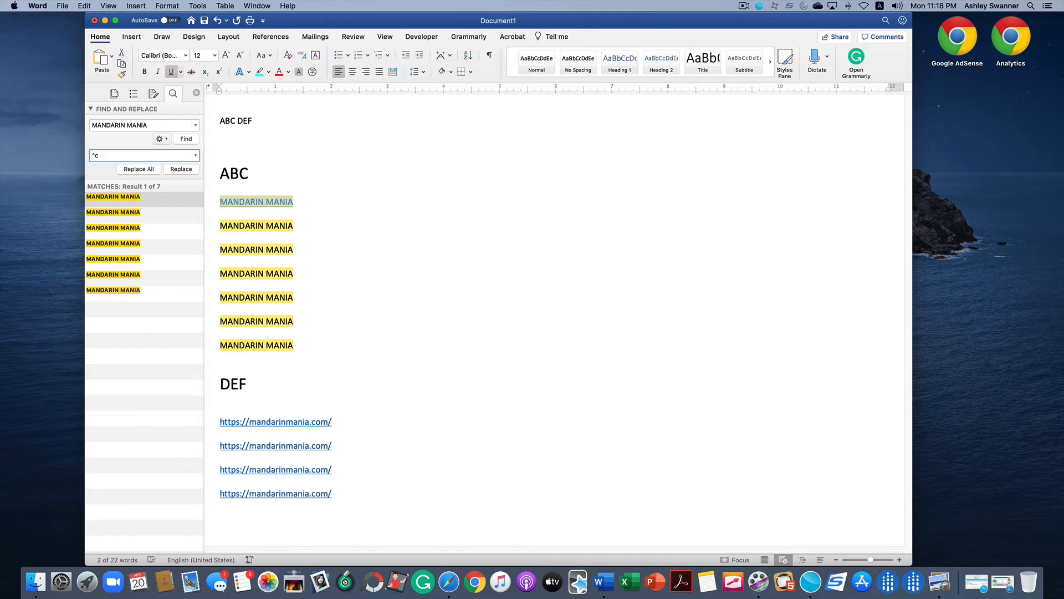
left_click(139, 169)
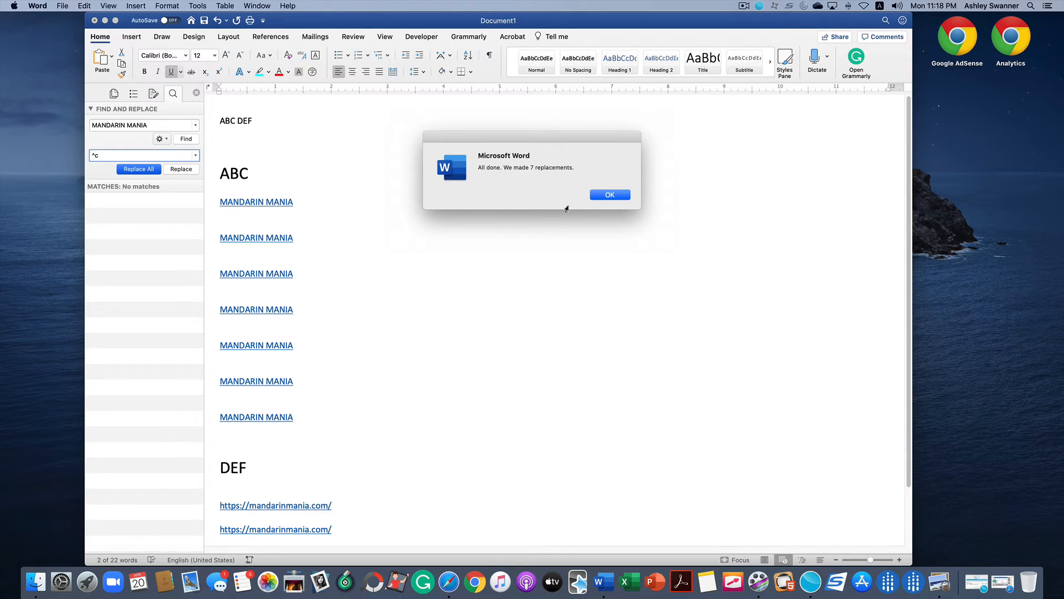
Dismiss the 7 replacements message and review the linked lines above the DEF web links
left_click(609, 194)
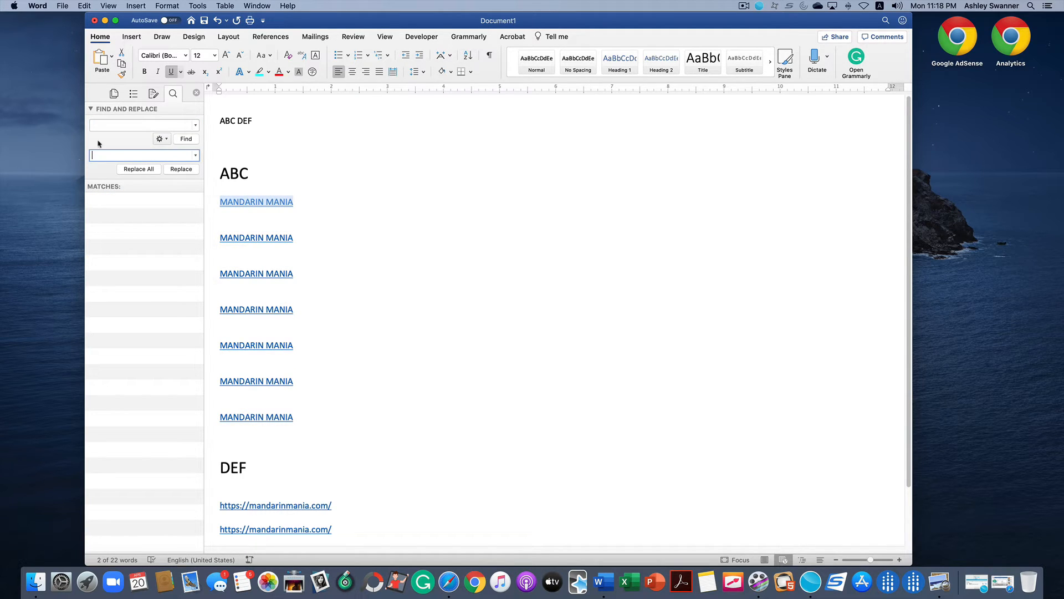
left_click(297, 238)
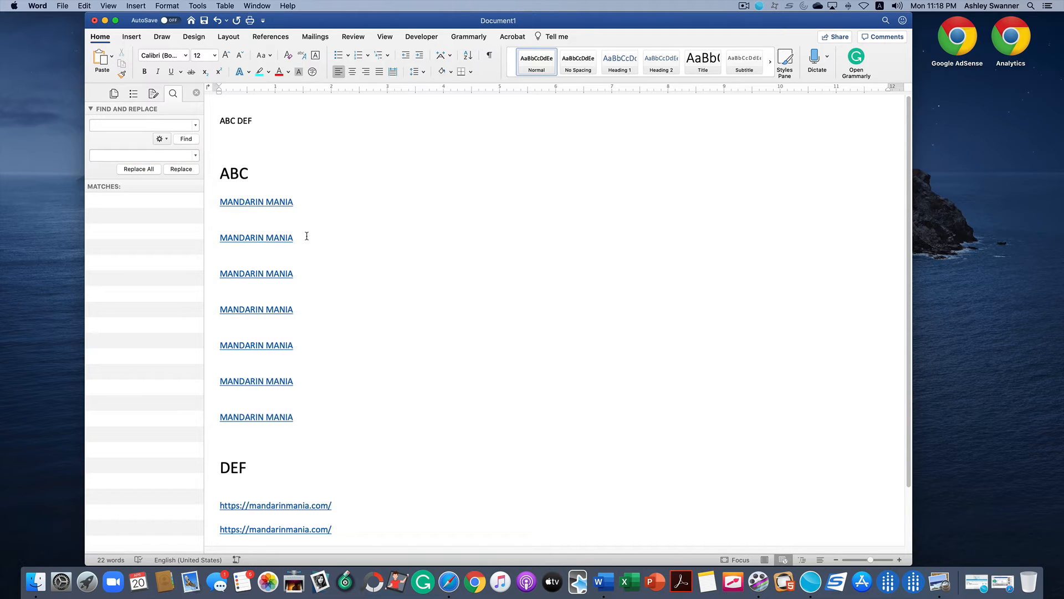
scroll("down", 3)
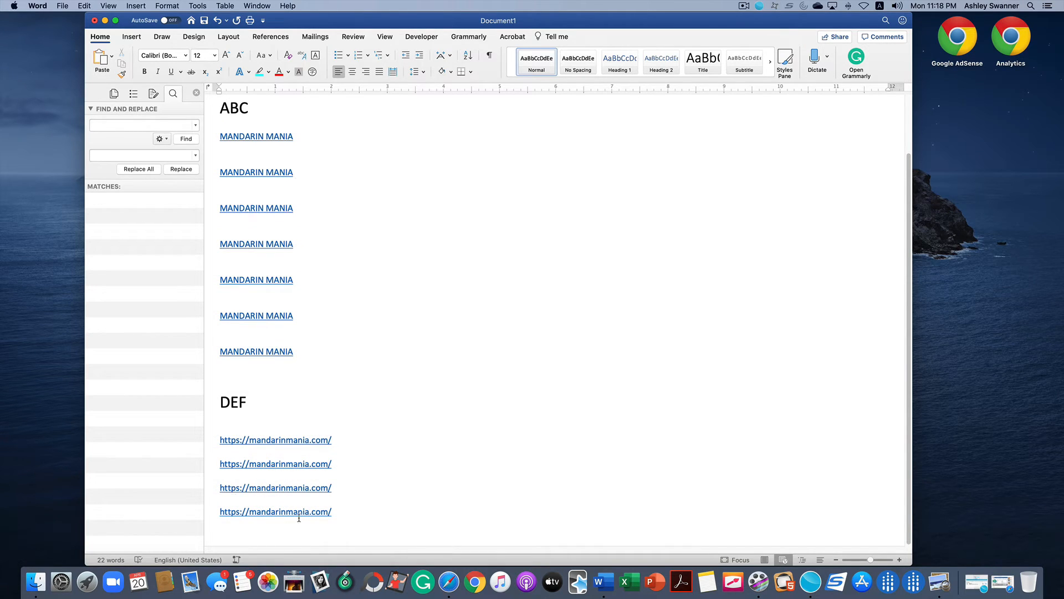
left_click(292, 172)
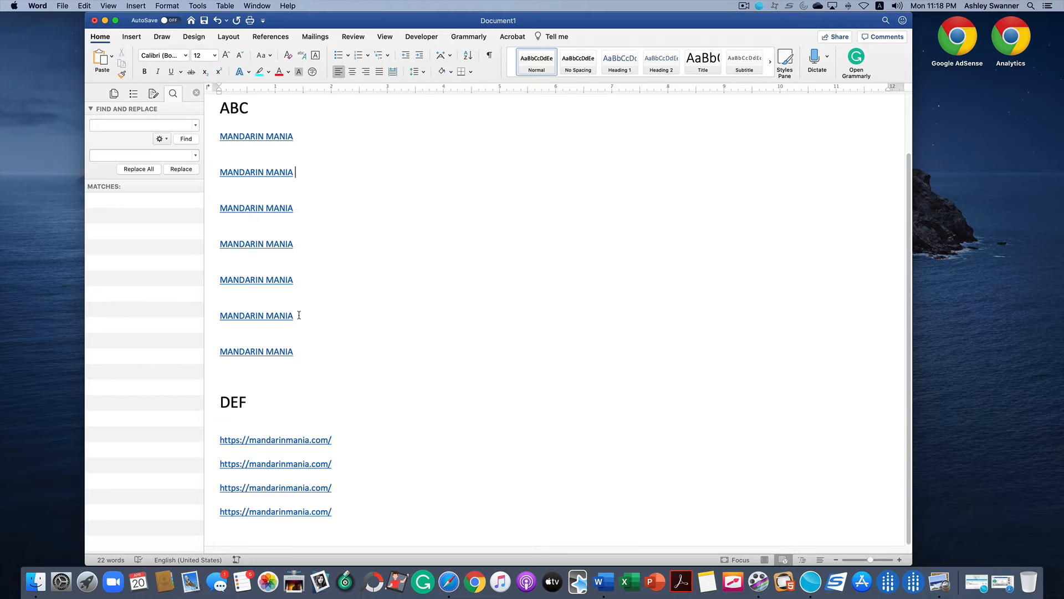
mouse_move(425, 404)
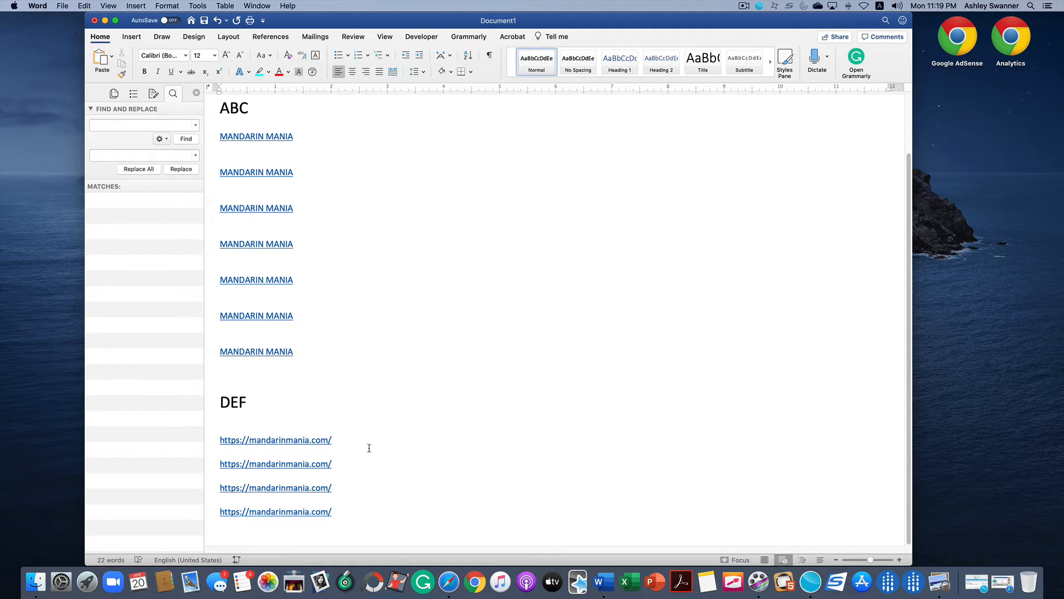
left_click(292, 172)
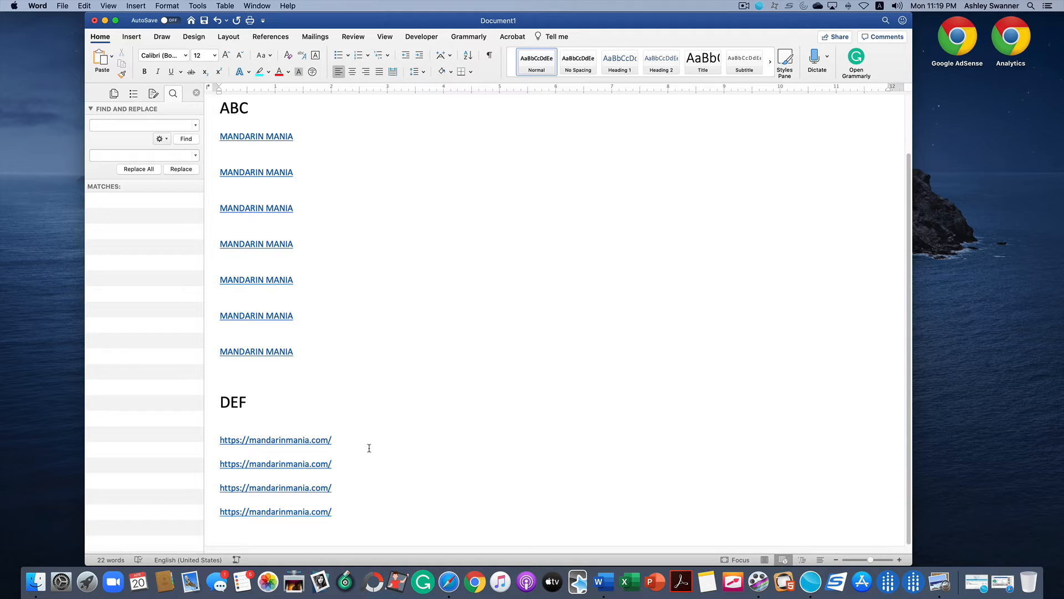
left_click(292, 172)
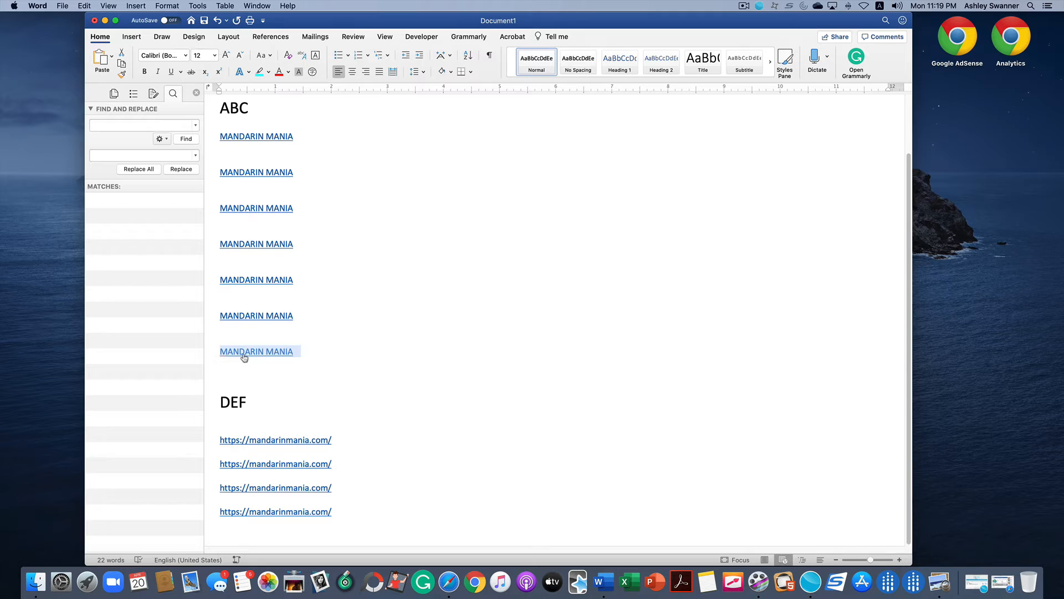
right_click(256, 352)
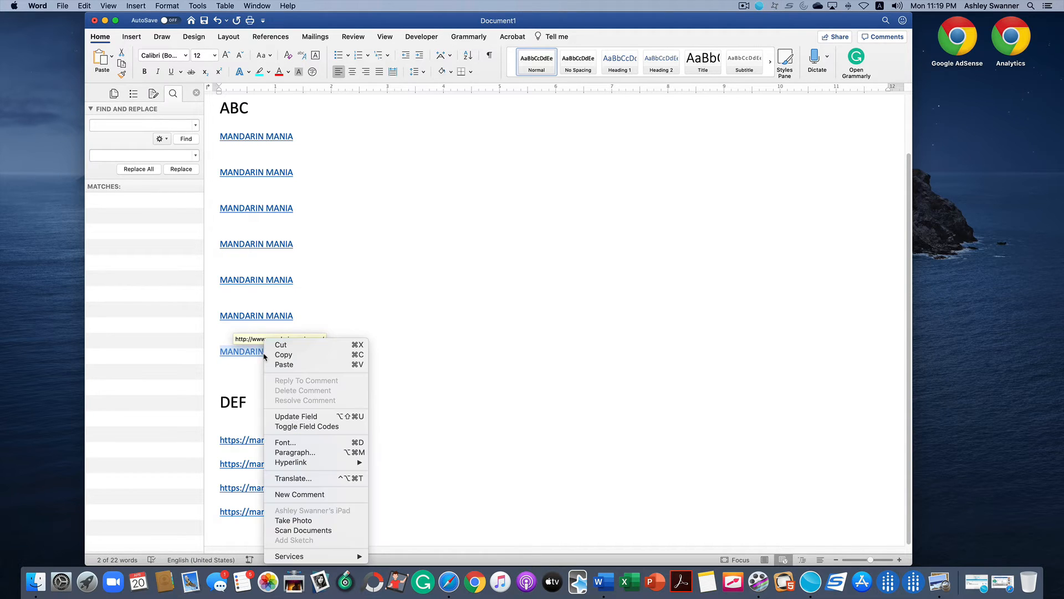
mouse_move(282, 354)
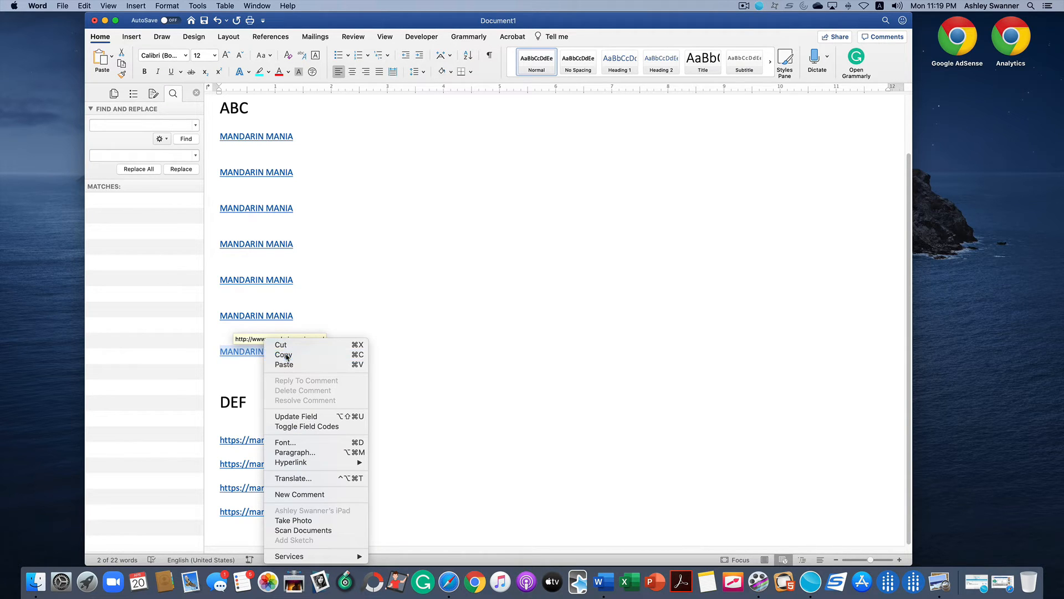
left_click(109, 143)
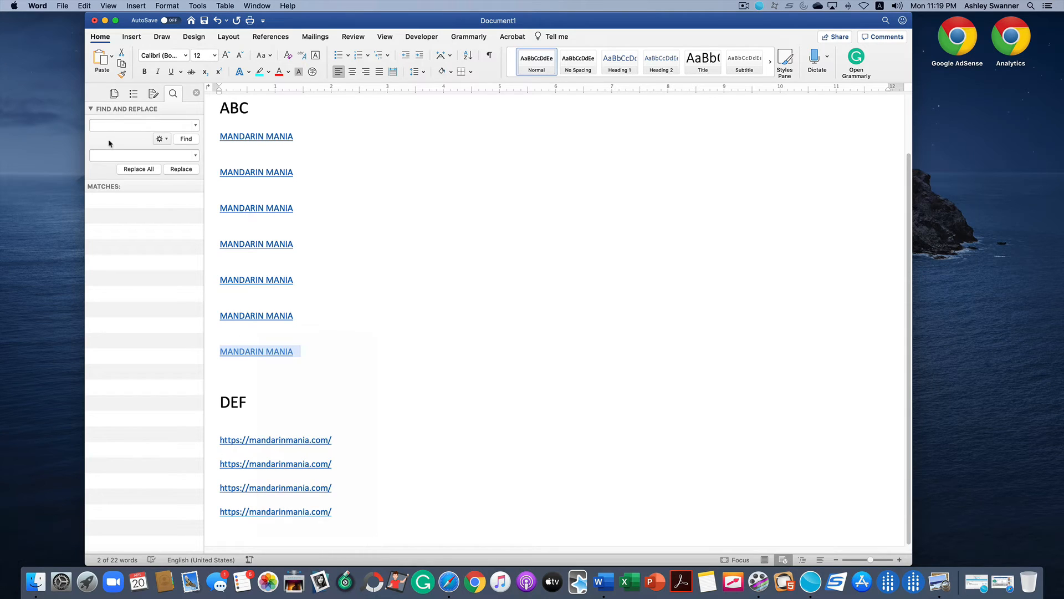
left_click(140, 125)
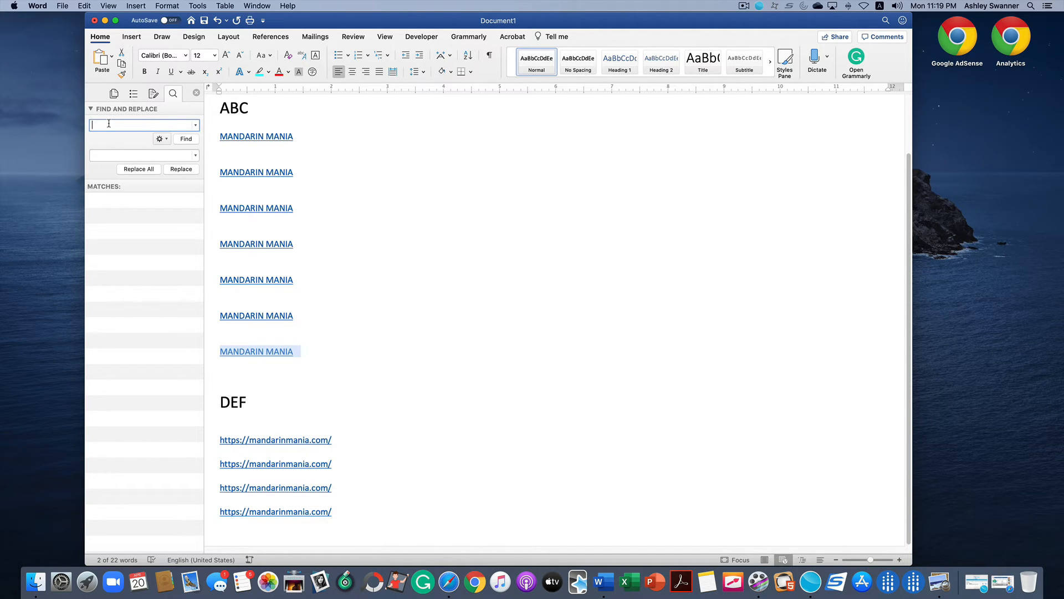
type("http")
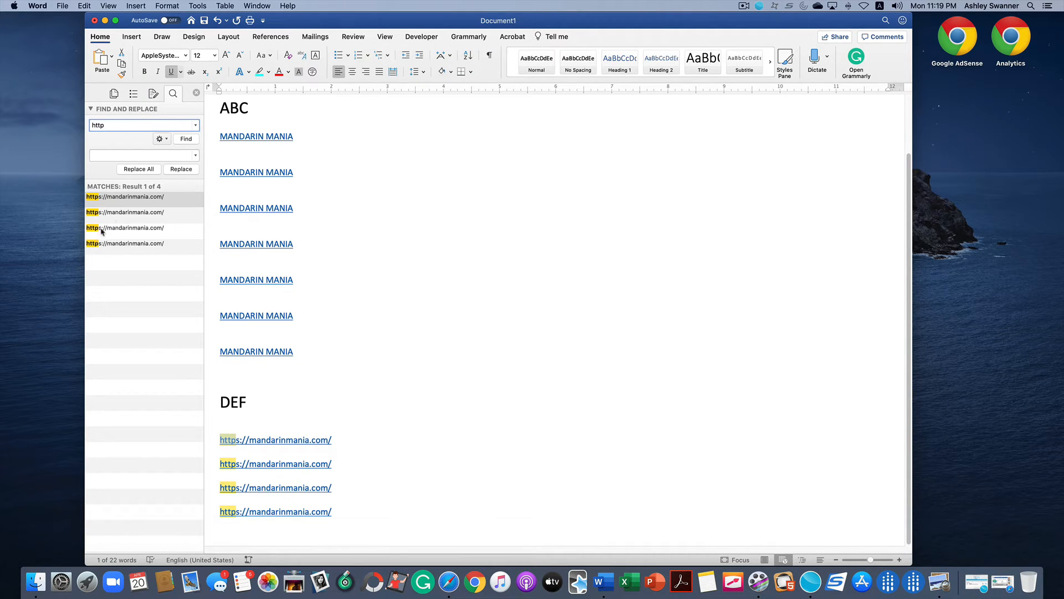
left_click(143, 125)
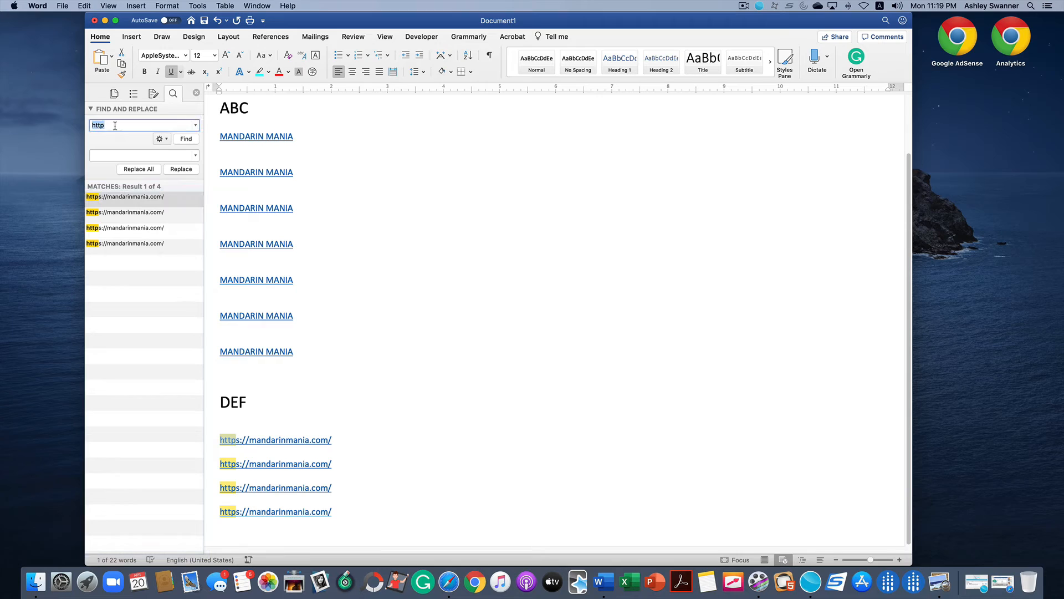
type("s")
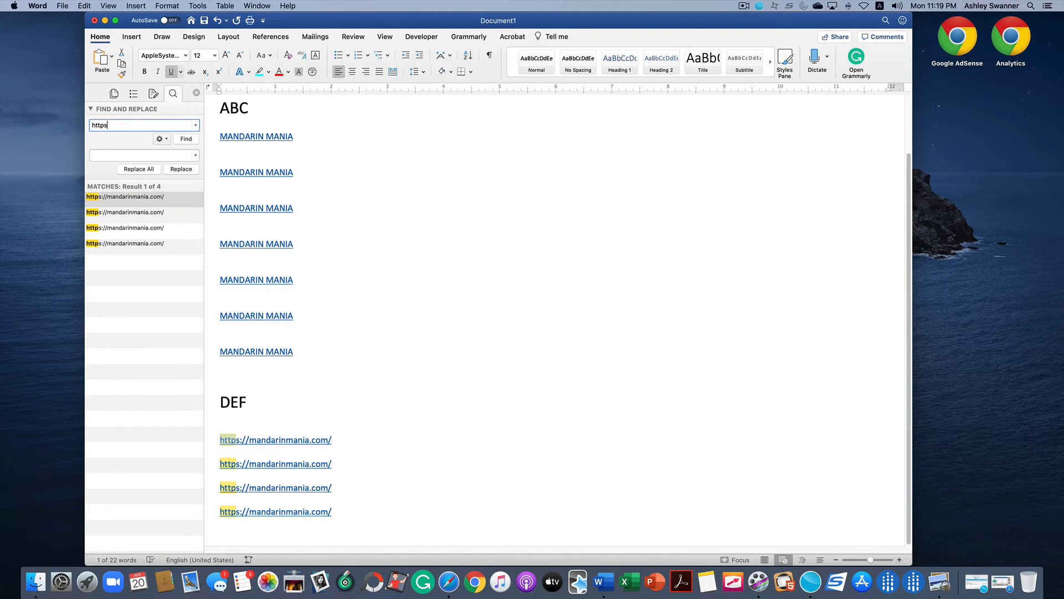
type("://mandarinmania.com/")
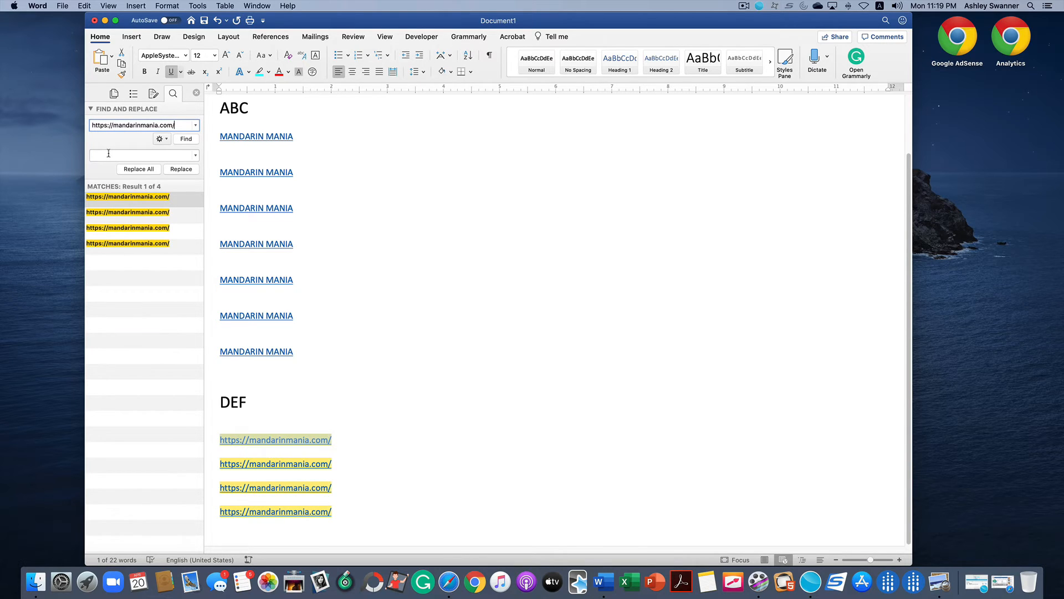
left_click(140, 155)
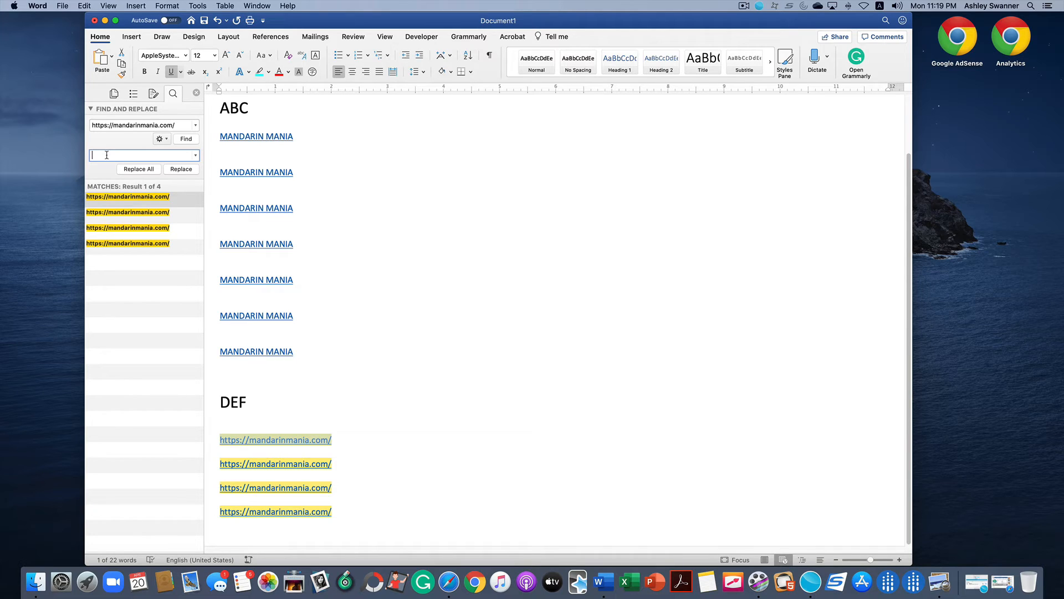
type("1")
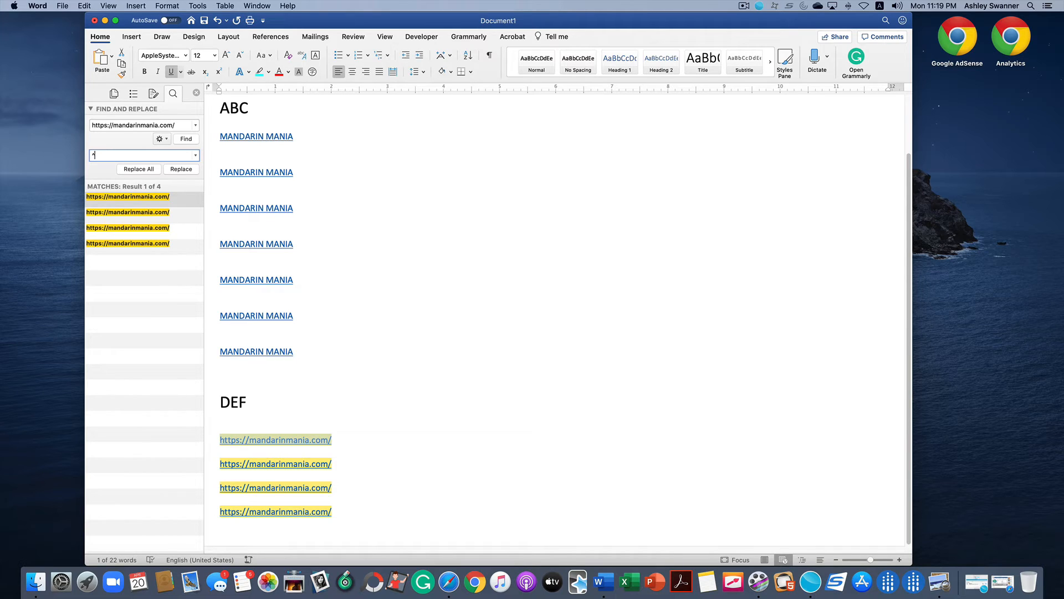
Replace all four DEF web addresses, dismiss the message and close the pane
left_click(138, 169)
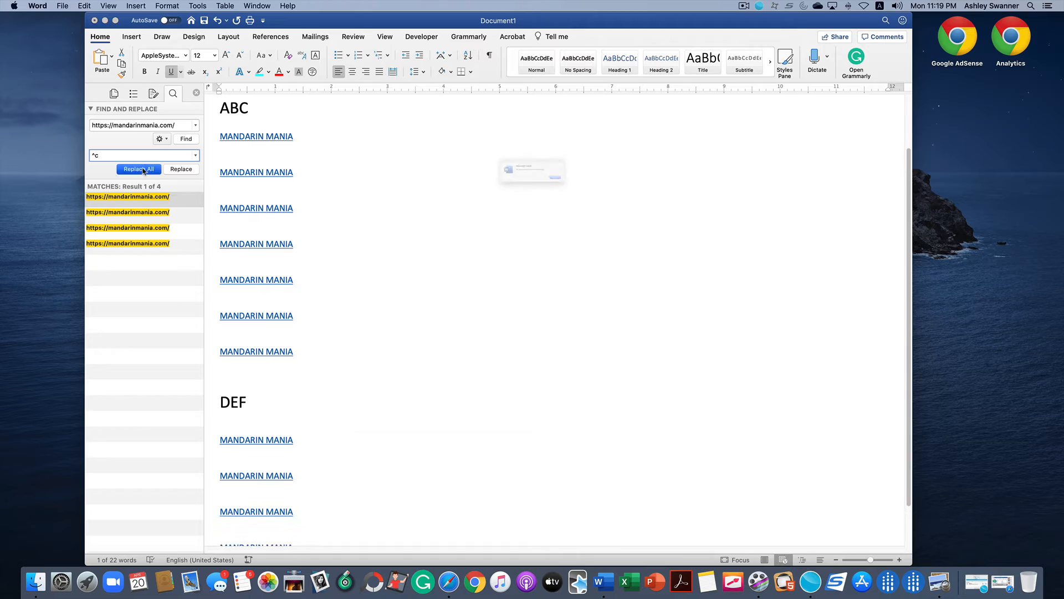
left_click(139, 169)
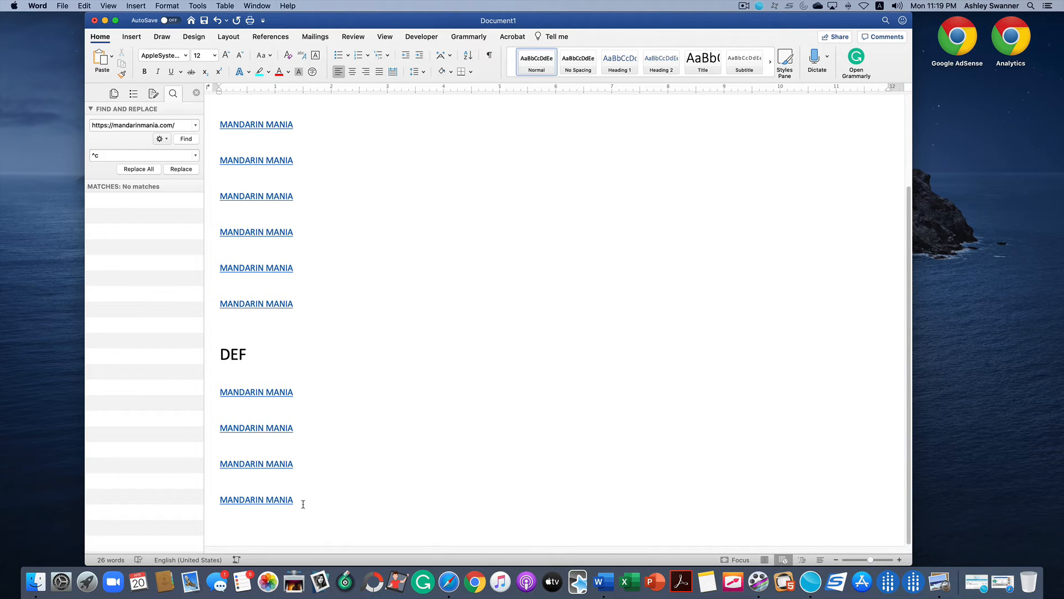
left_click(196, 93)
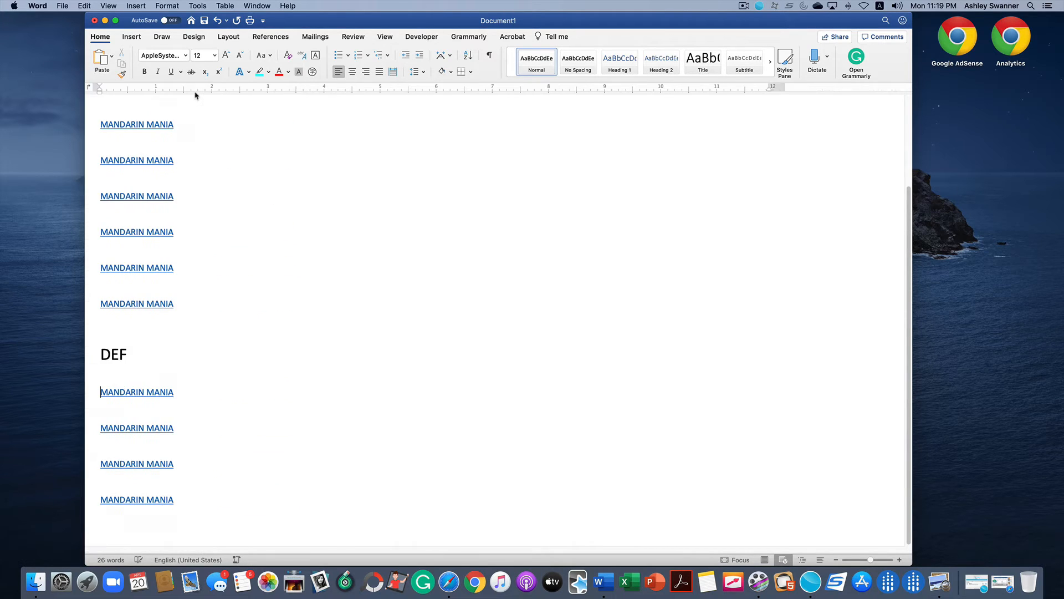
scroll("up", 3)
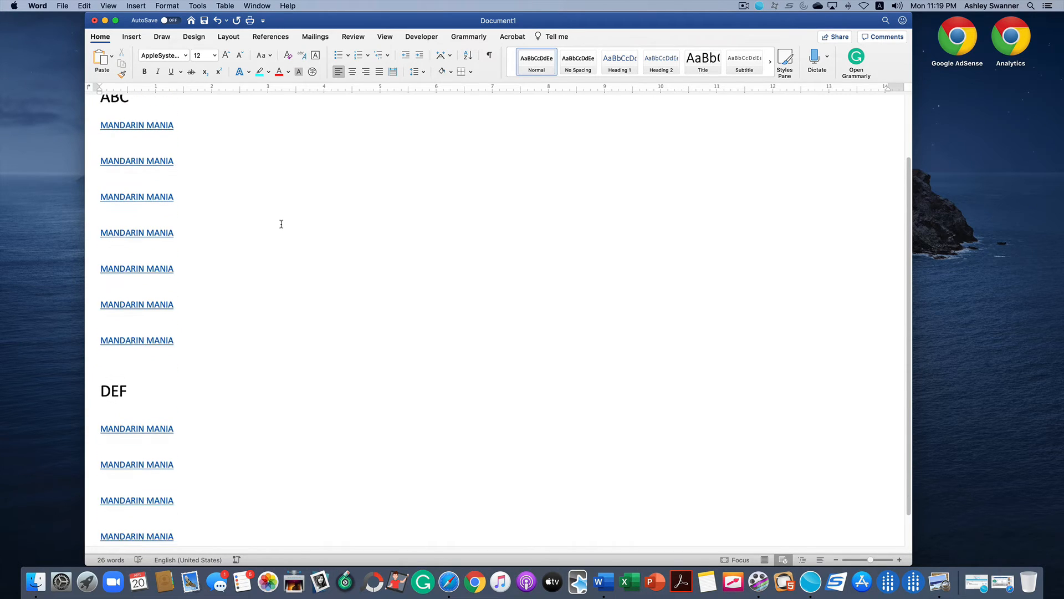
Add an ABC DEF line at the top and unlink every field in the document
scroll("up", 3)
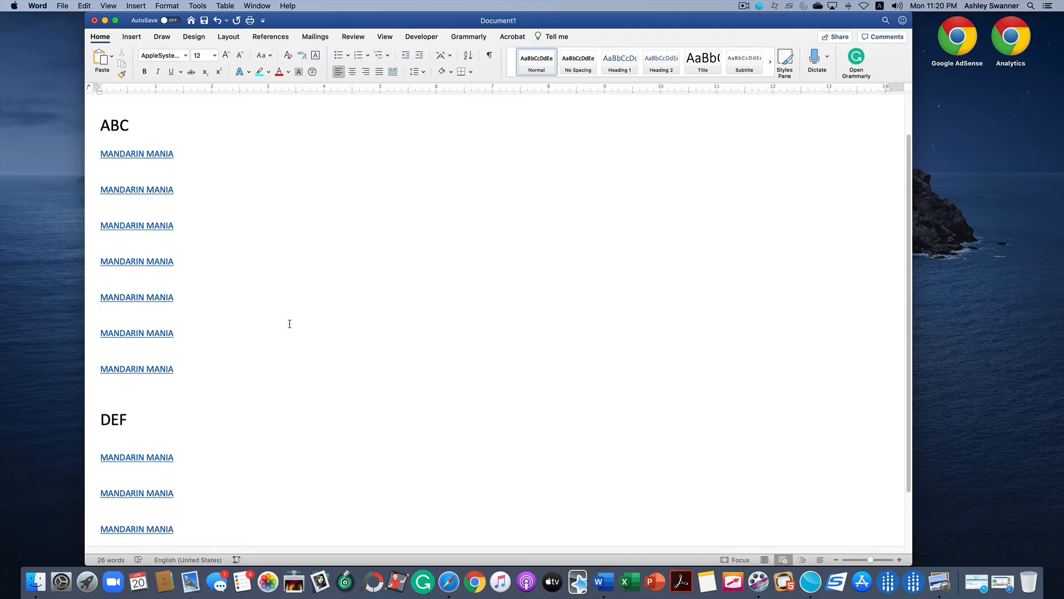
type("ABC DEF")
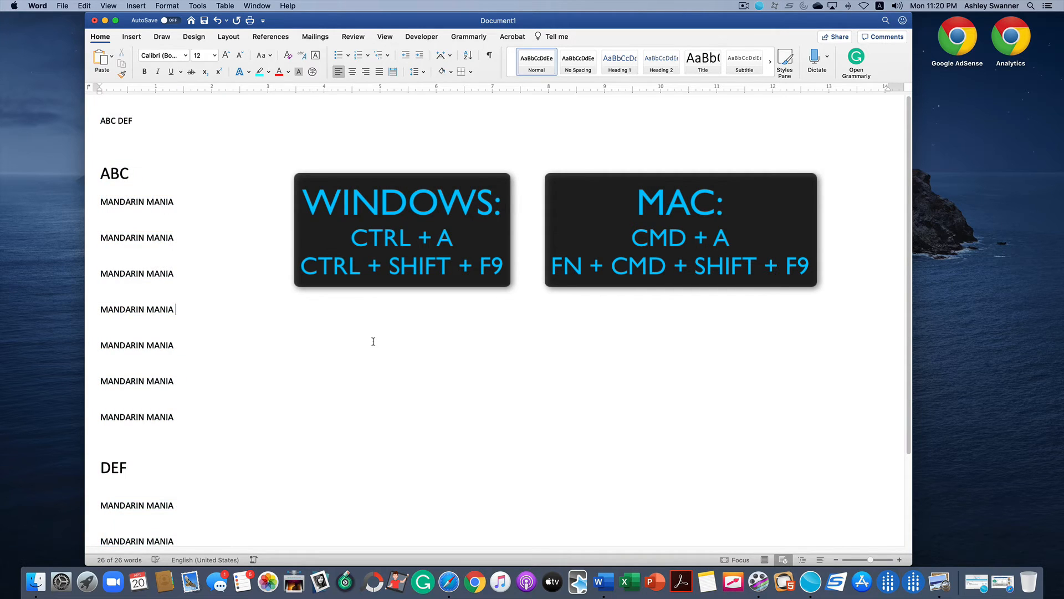
scroll("down", 3)
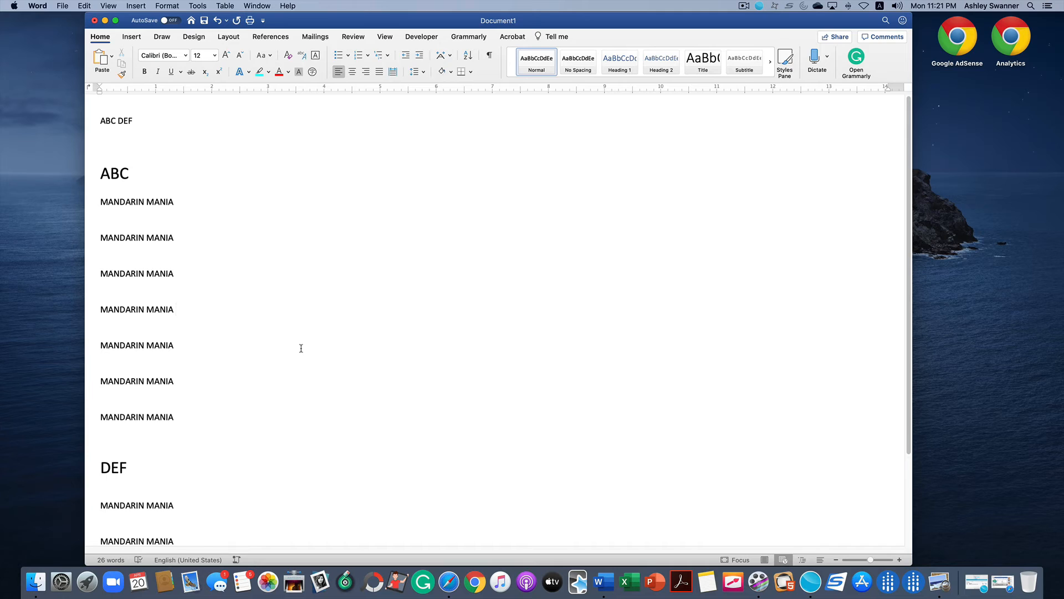
Select the ABC heading text as the future bookmark target
left_click(175, 309)
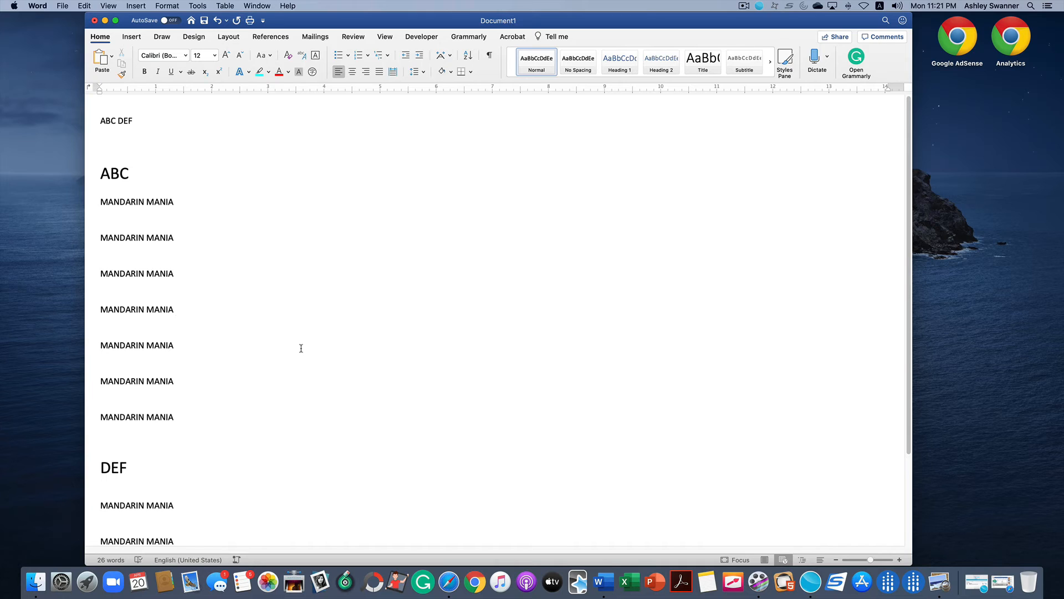
left_click(175, 310)
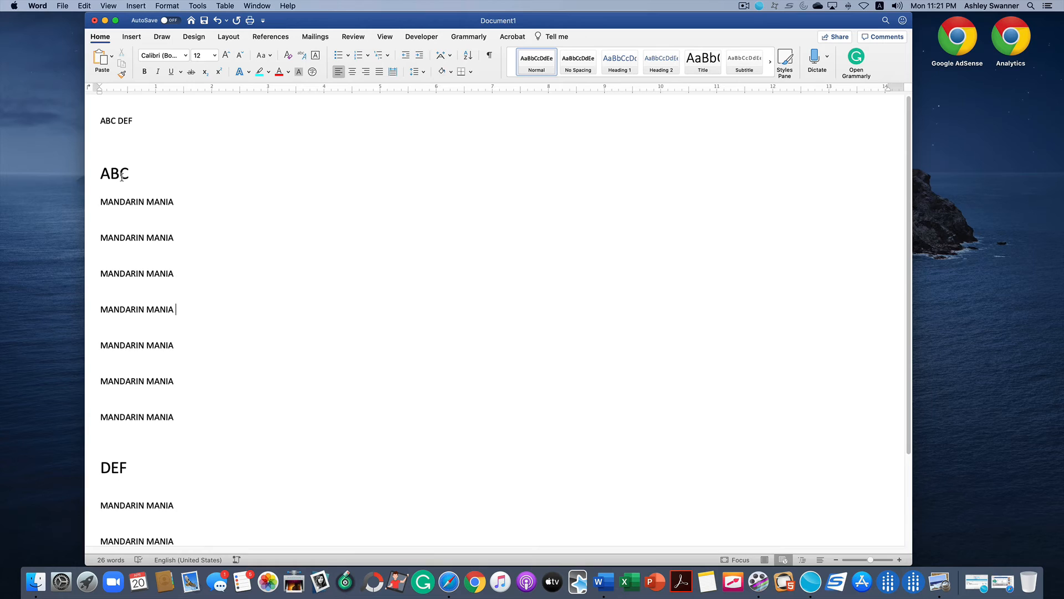
mouse_move(161, 230)
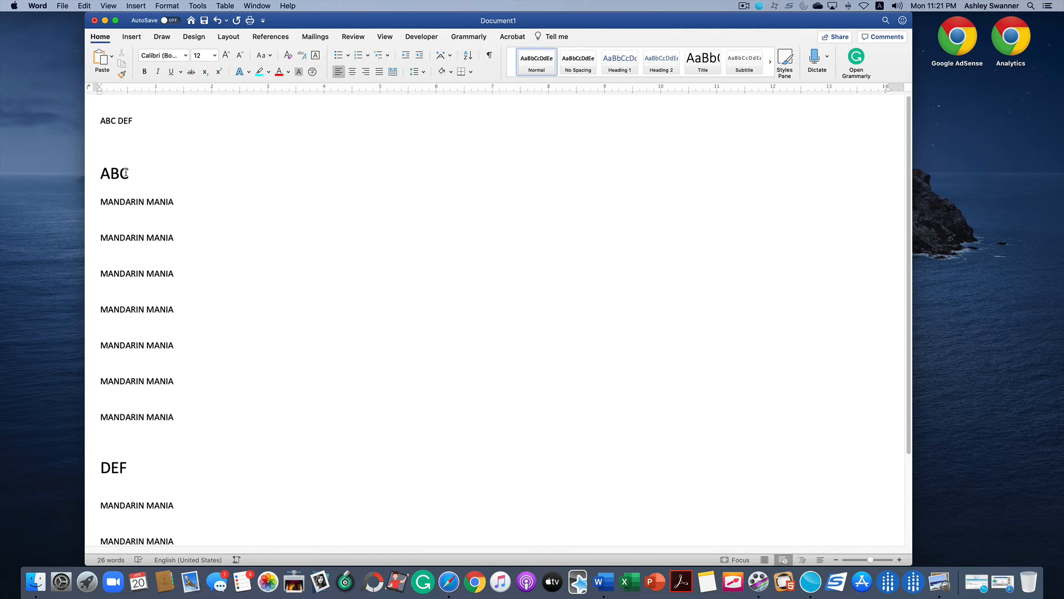
left_click(174, 309)
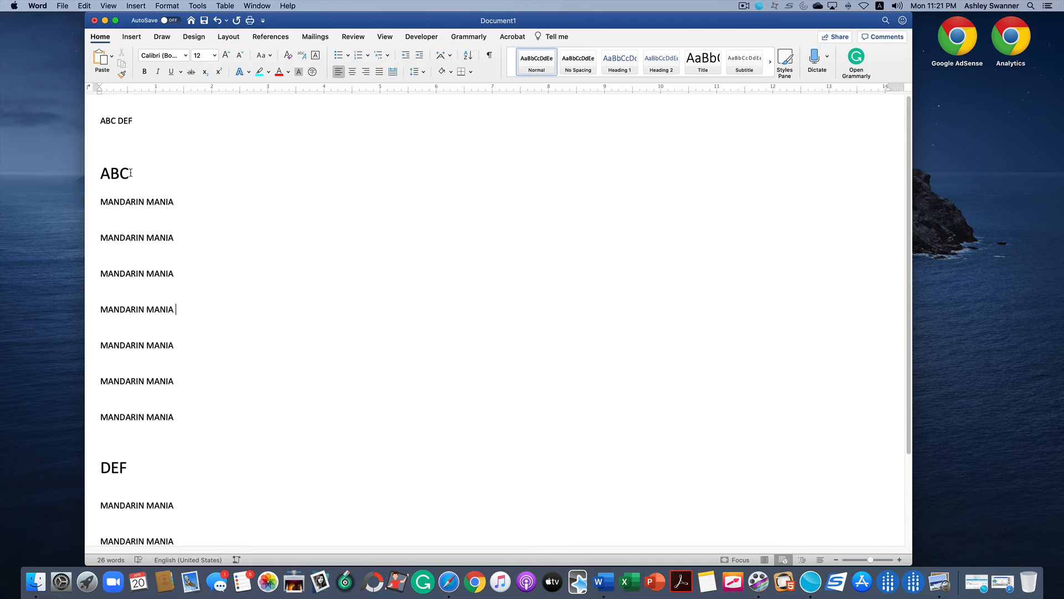
double_click(114, 173)
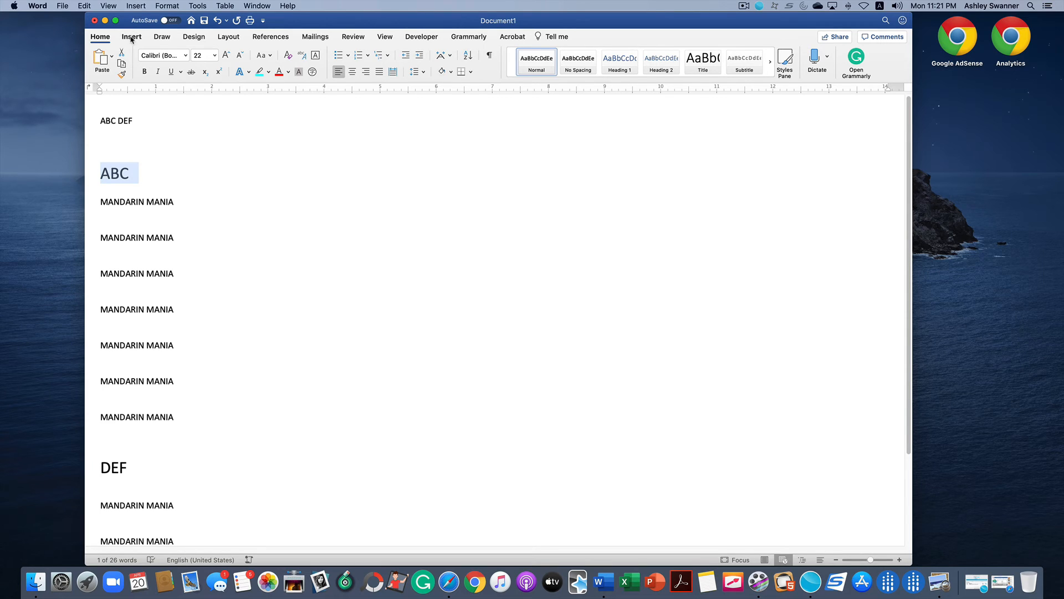
Insert a bookmark named ABC on the selected ABC heading
left_click(132, 35)
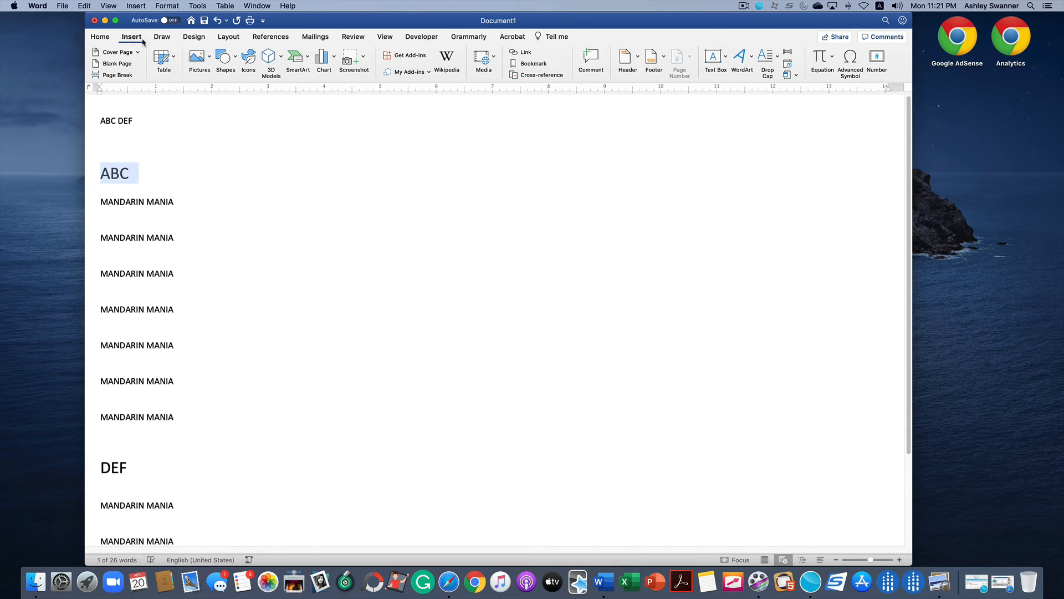
left_click(532, 63)
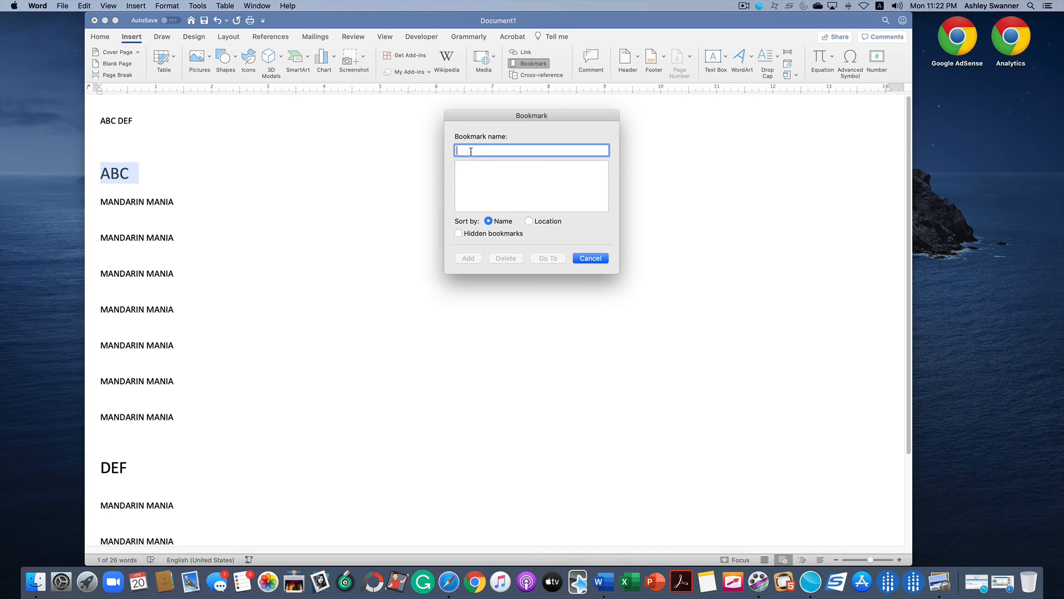
type("ABC")
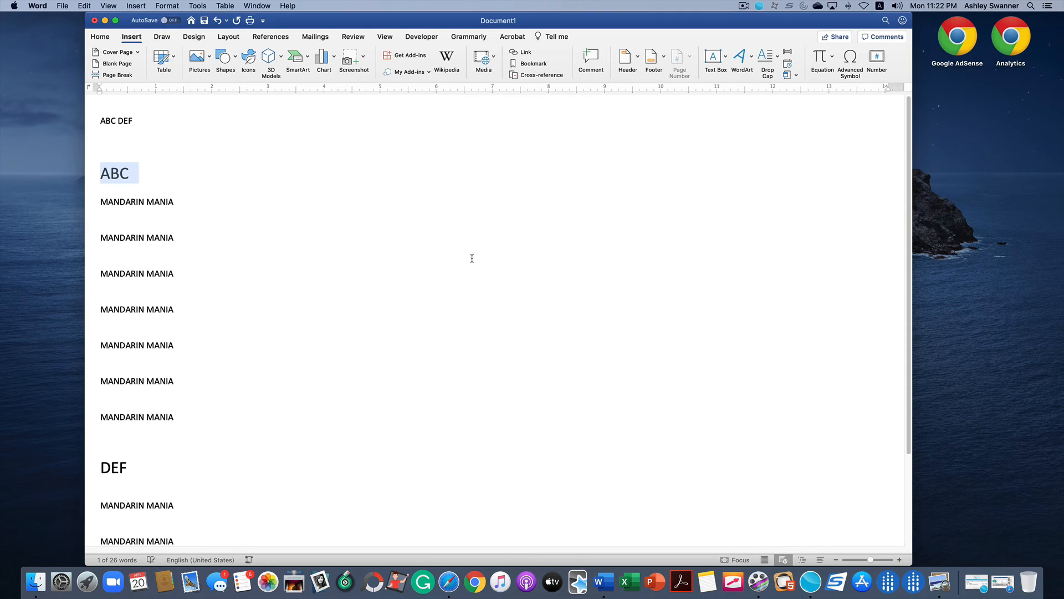
left_click(137, 472)
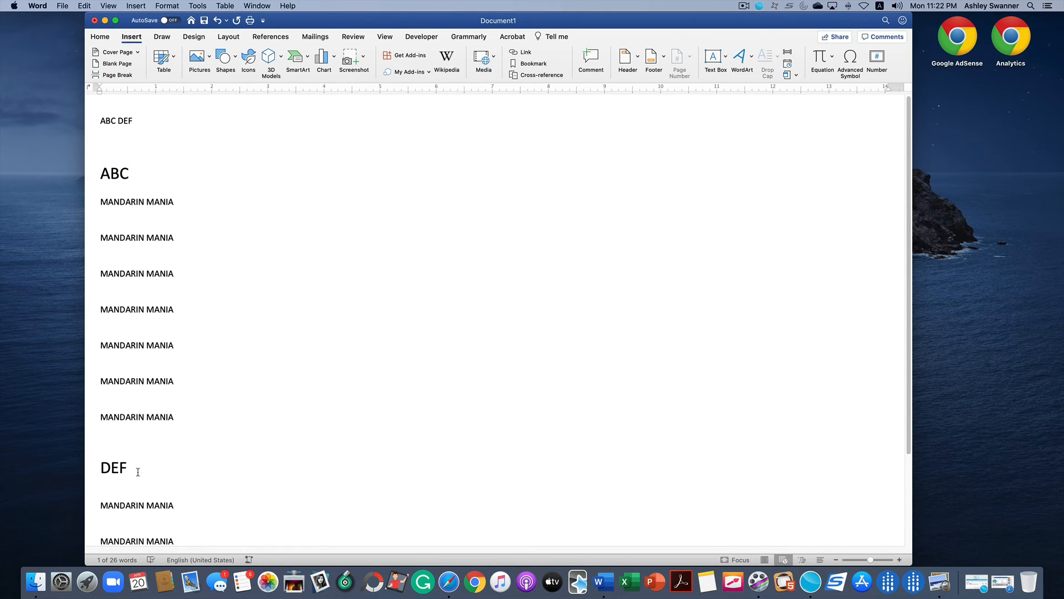
Select the DEF heading and insert a bookmark named DEF on it
double_click(114, 467)
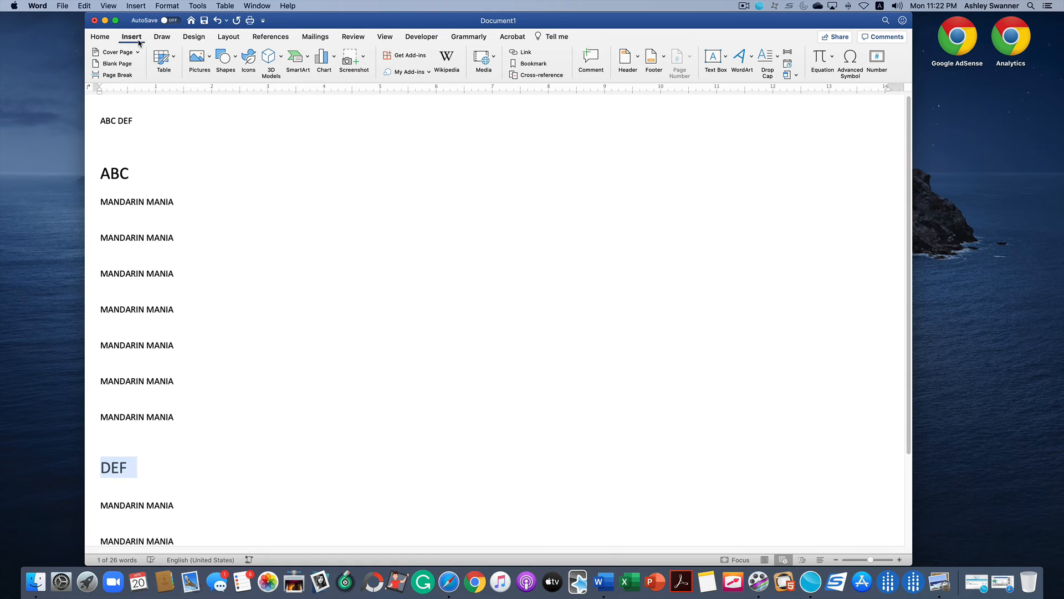
left_click(532, 64)
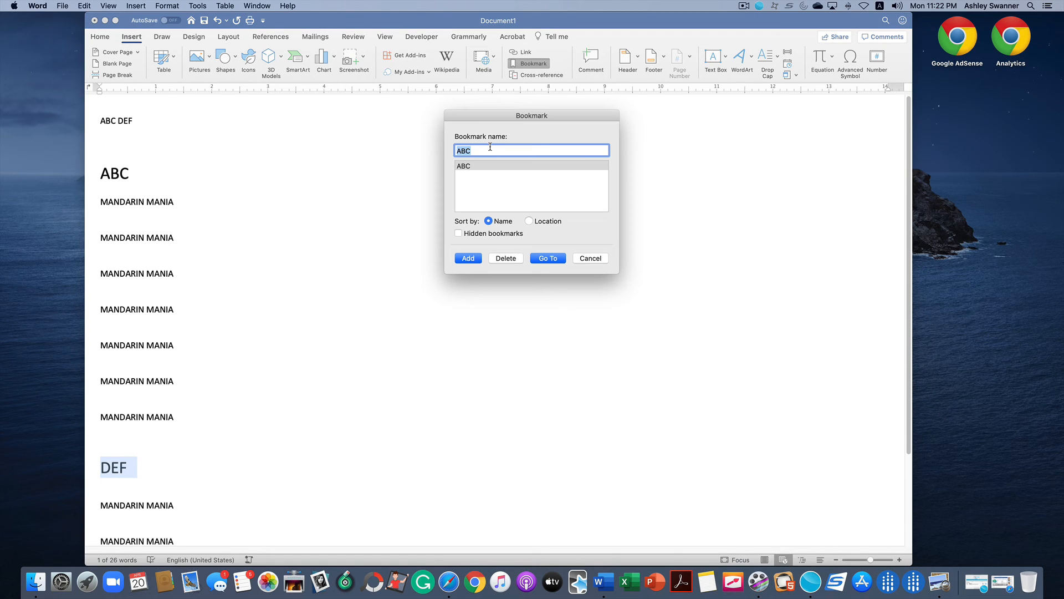
type("DEF")
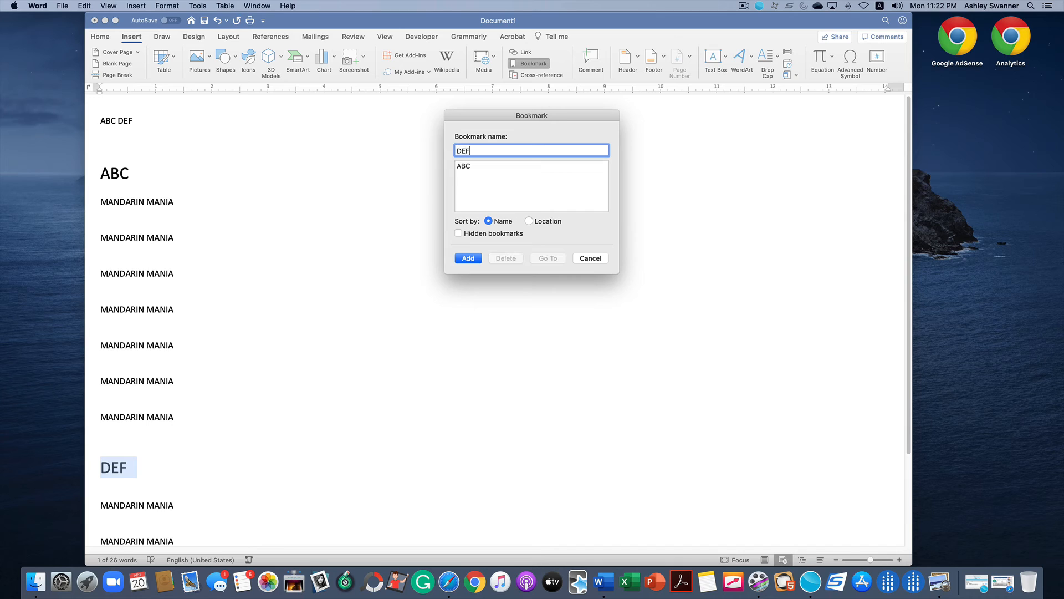
left_click(468, 258)
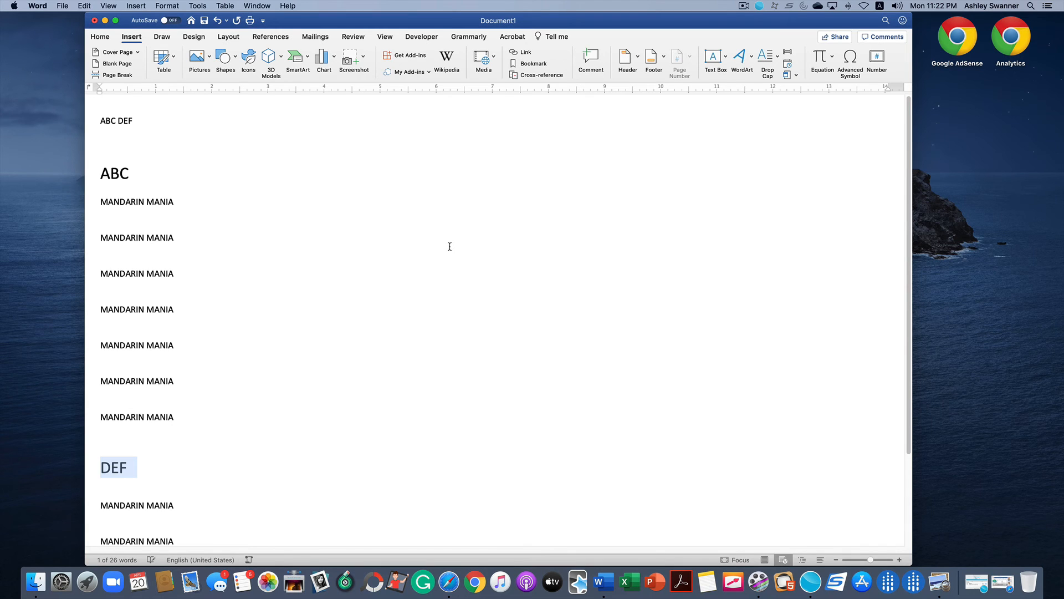
left_click(131, 467)
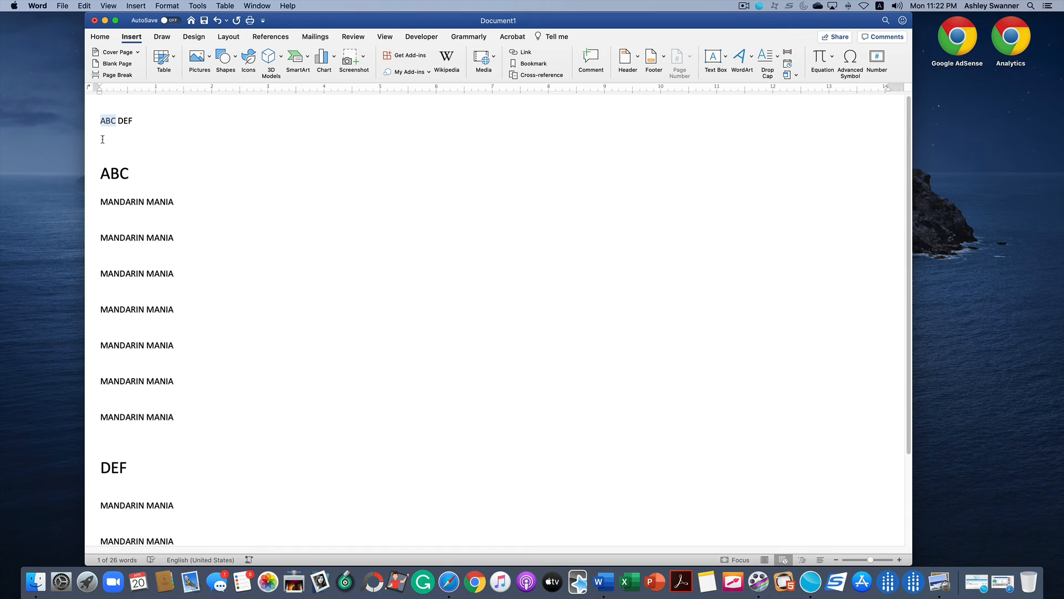
Hyperlink the top ABC text to the ABC bookmark in This Document
right_click(107, 121)
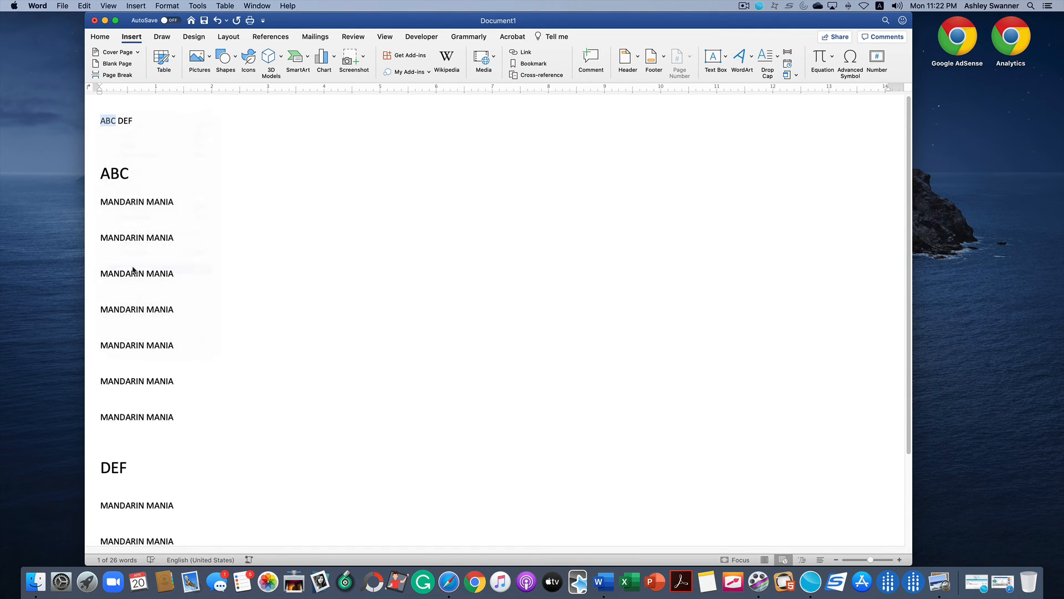
left_click(522, 52)
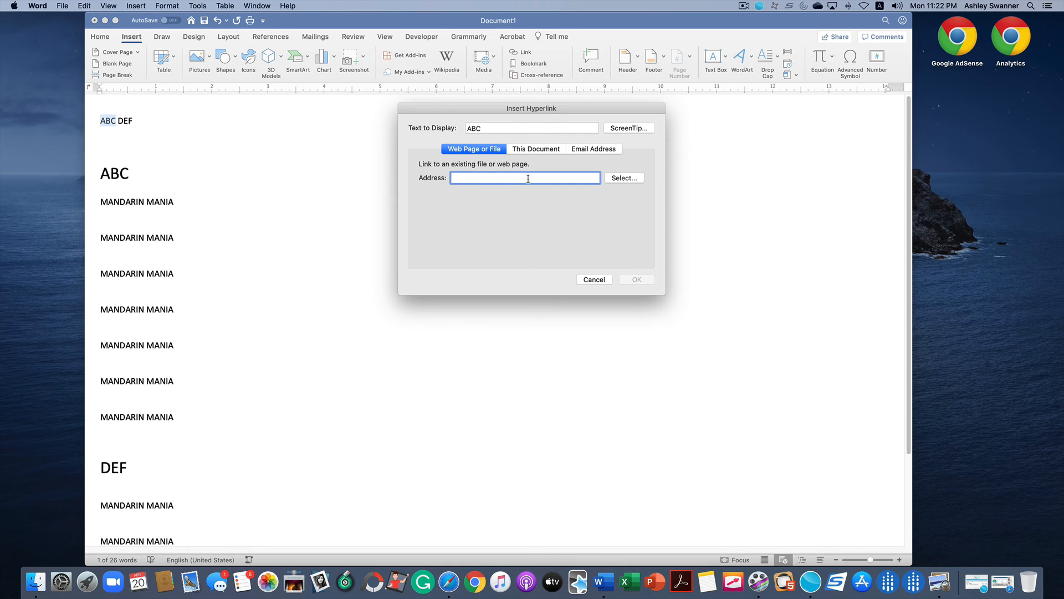
mouse_move(510, 222)
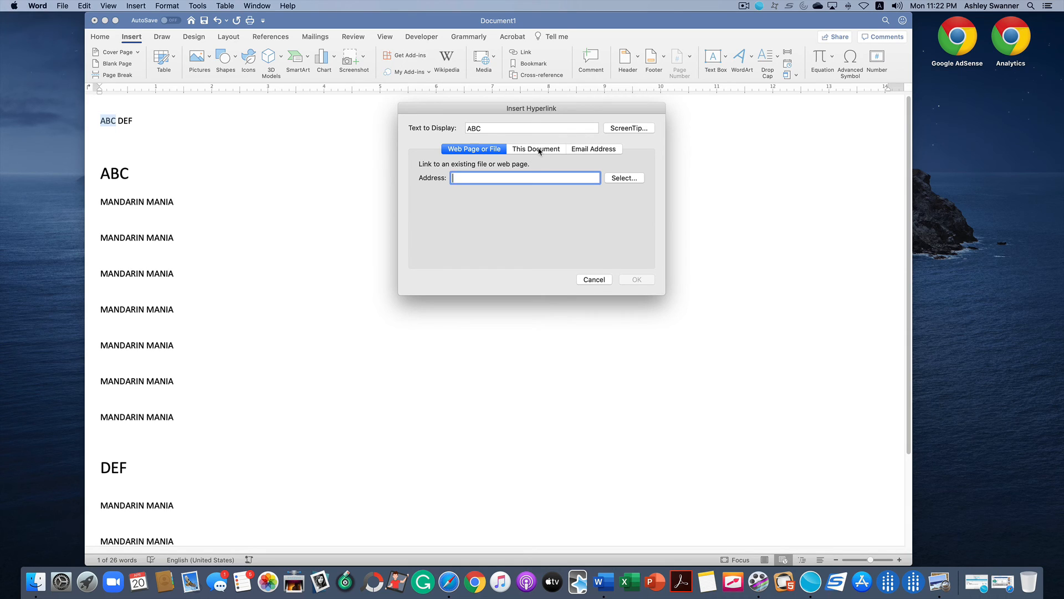
left_click(535, 149)
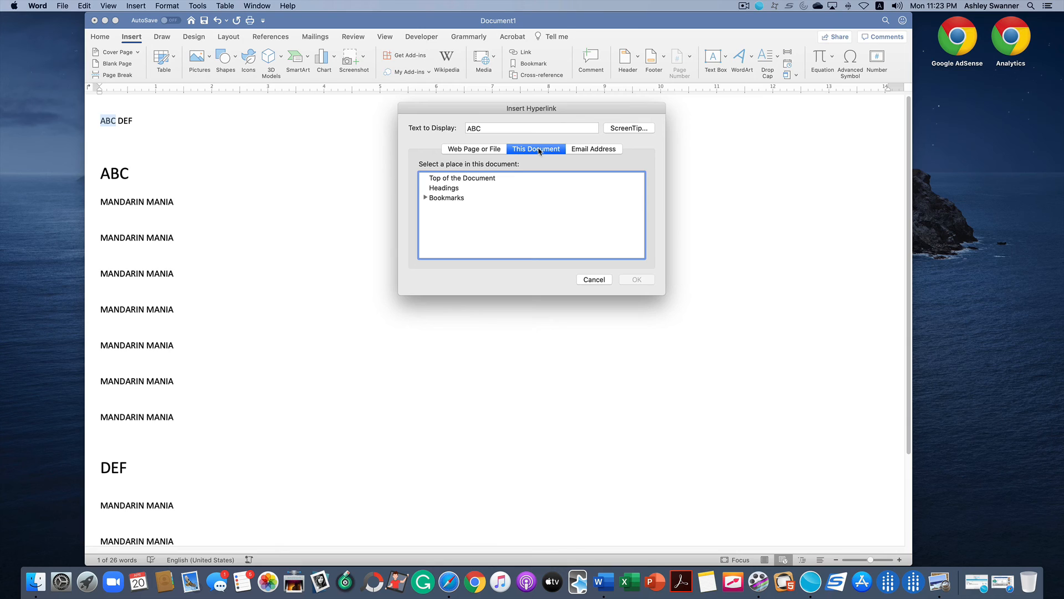
left_click(426, 198)
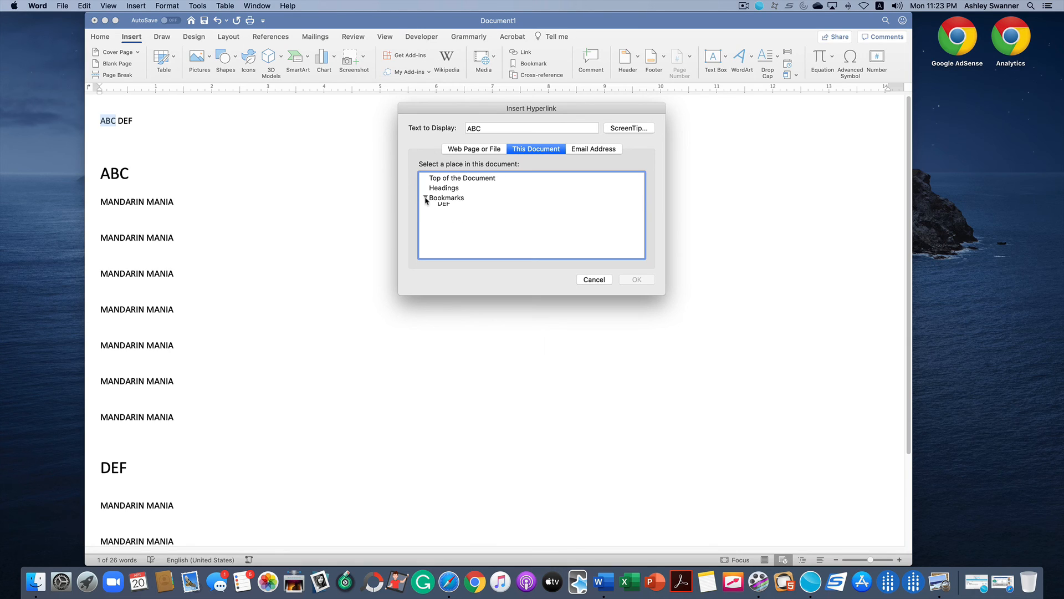
left_click(426, 197)
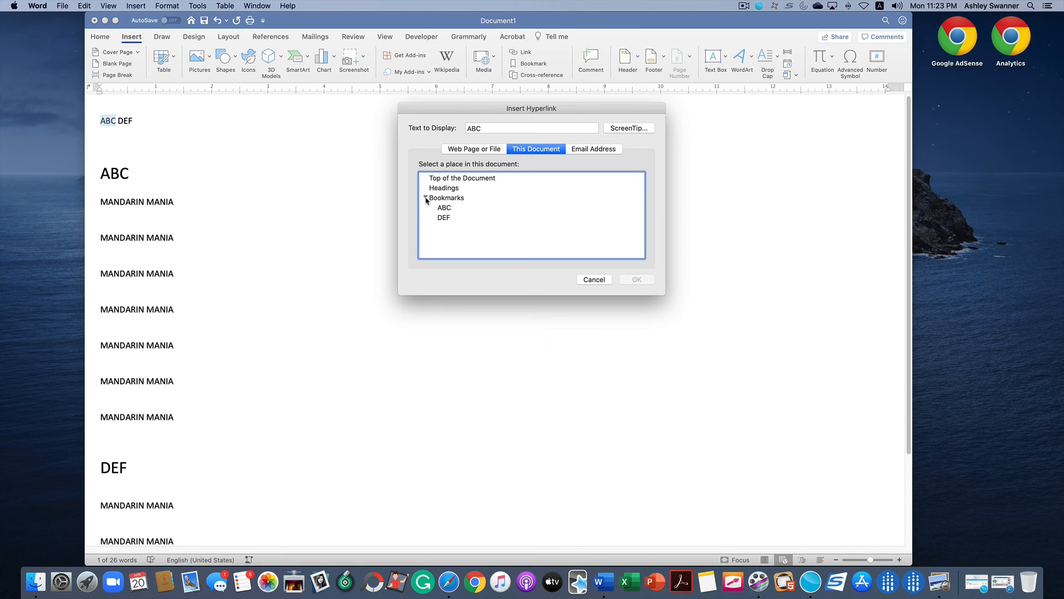
left_click(444, 207)
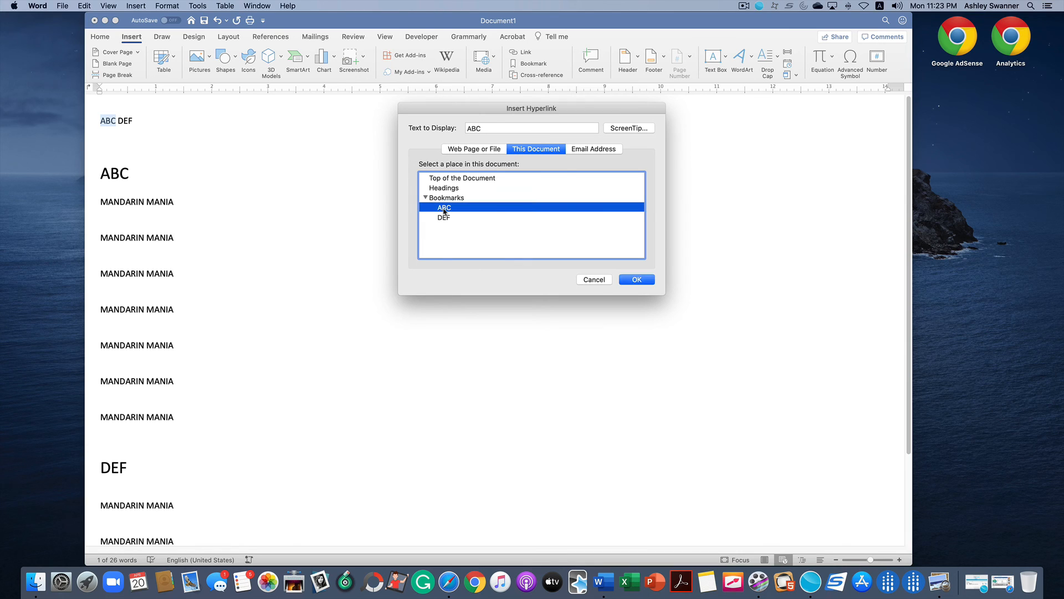
left_click(635, 279)
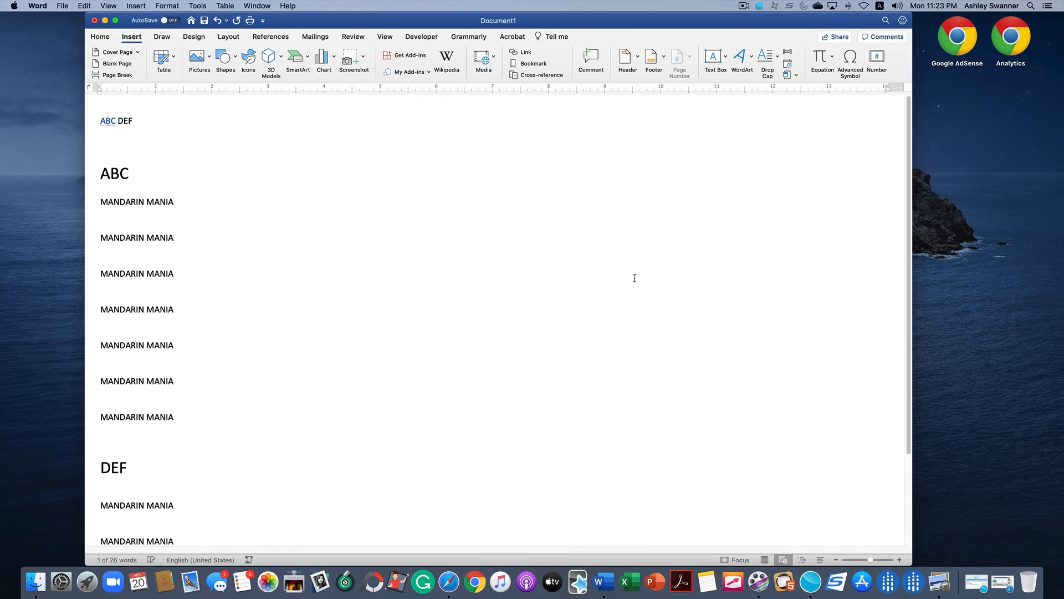
mouse_move(107, 131)
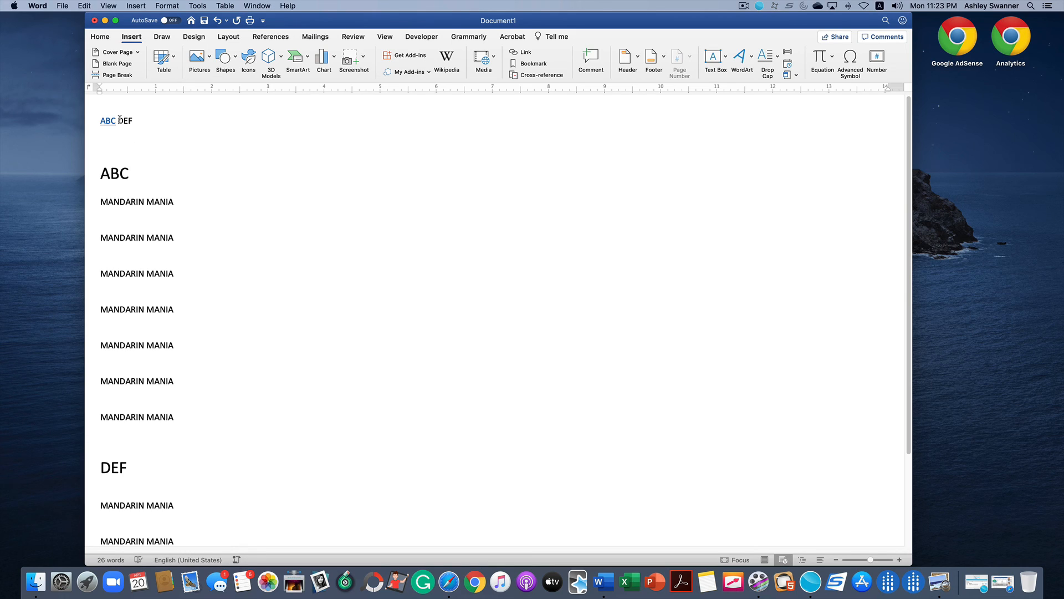
Hyperlink the top DEF text to the DEF bookmark, then follow the ABC link
right_click(125, 121)
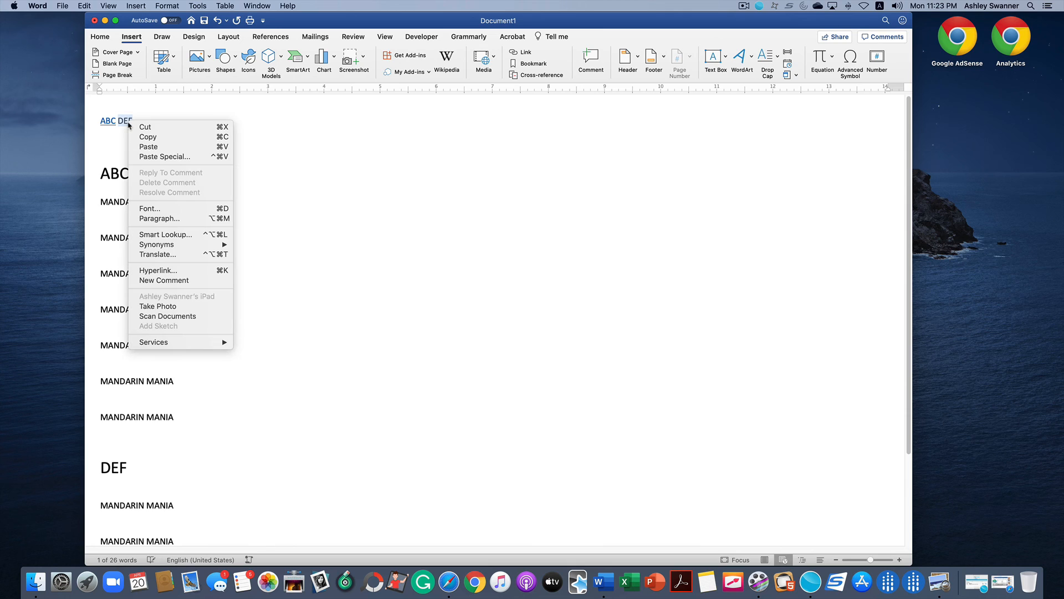
mouse_move(166, 325)
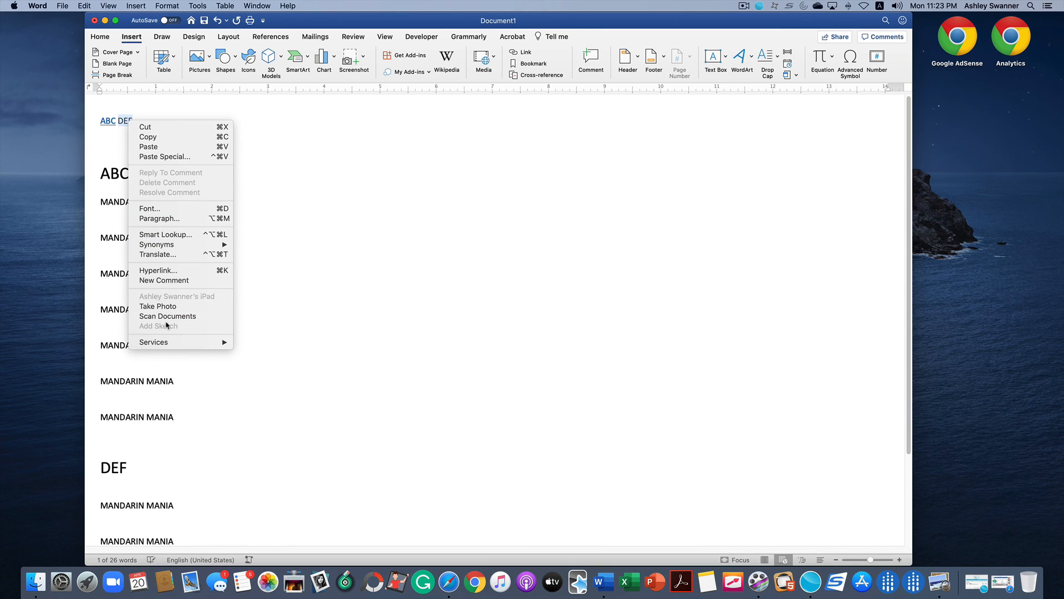
left_click(158, 269)
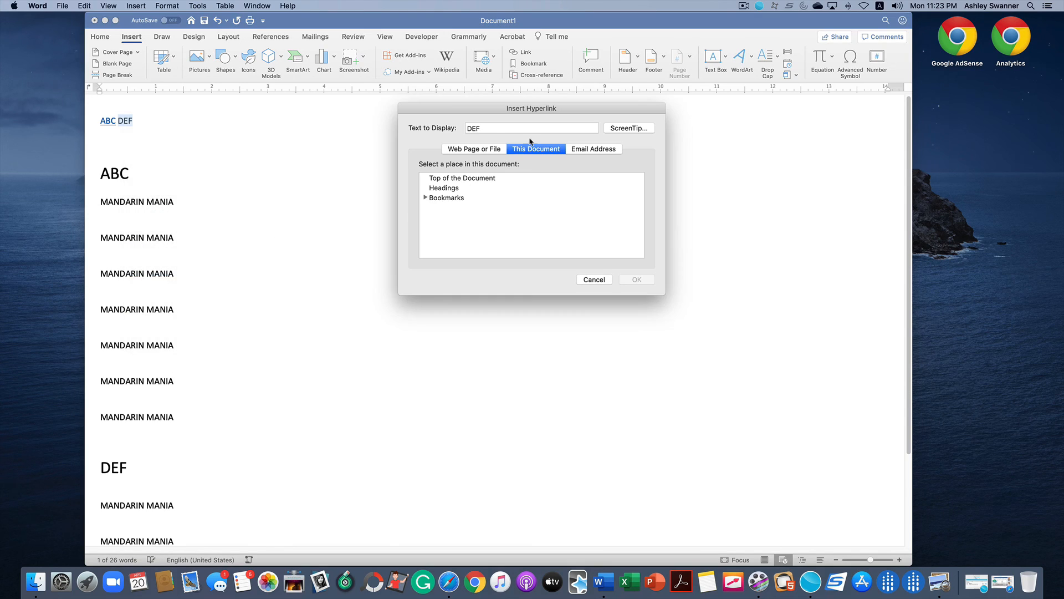
left_click(426, 197)
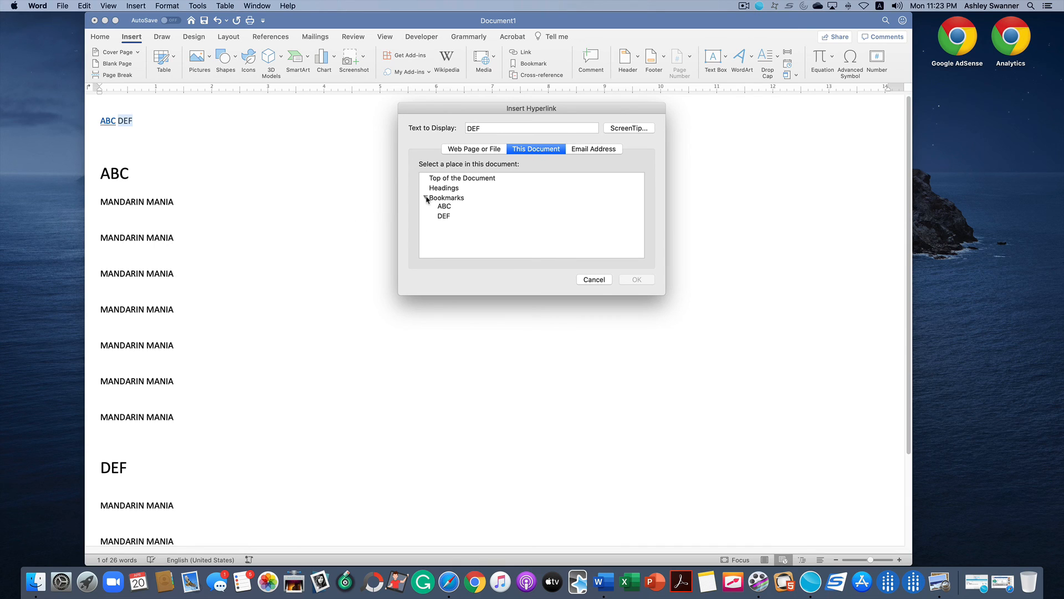
left_click(444, 217)
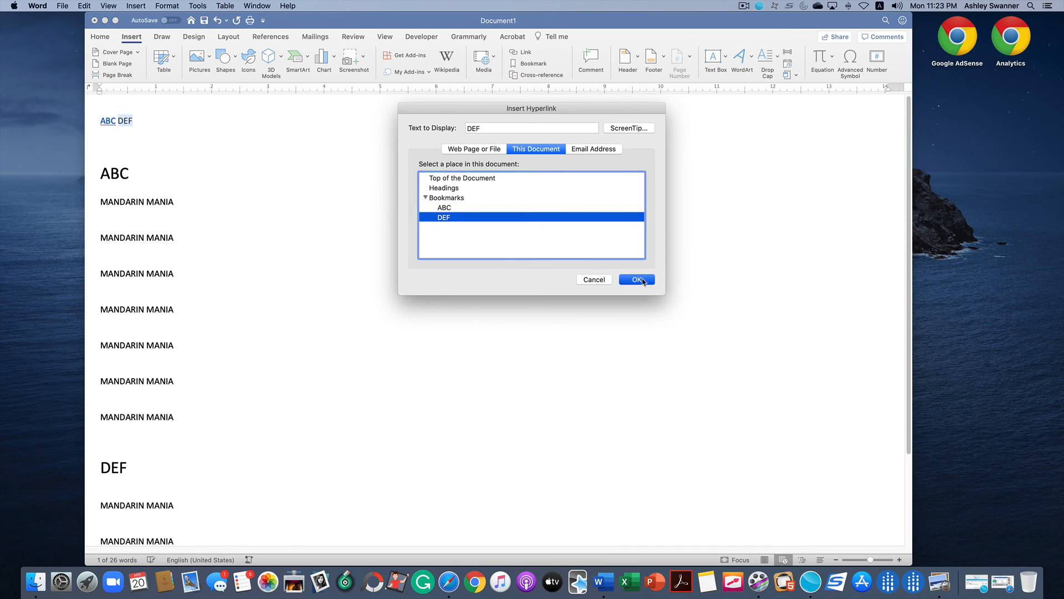
left_click(635, 279)
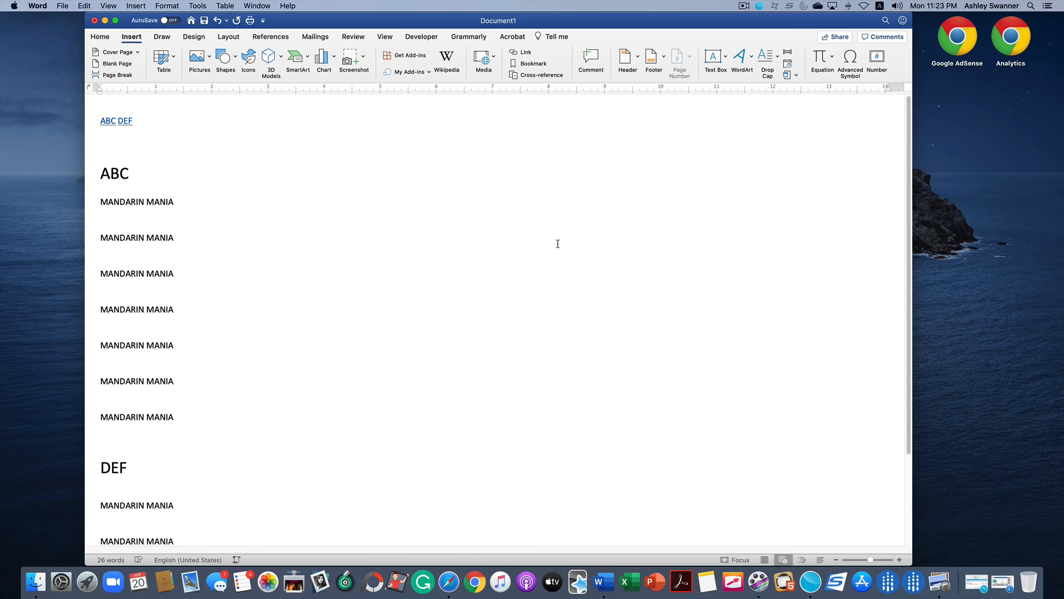
left_click(107, 120)
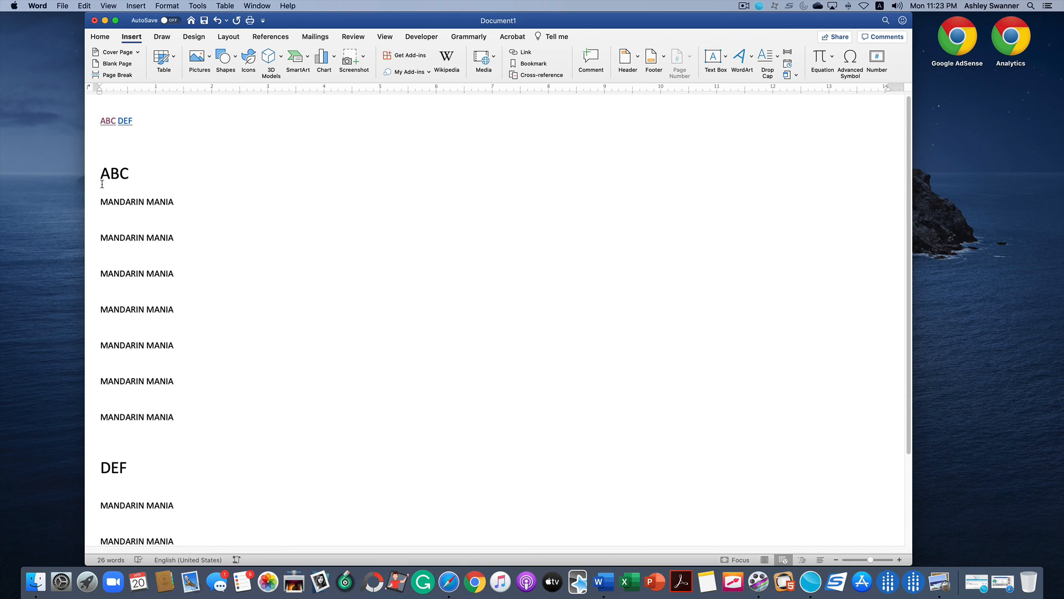
mouse_move(126, 121)
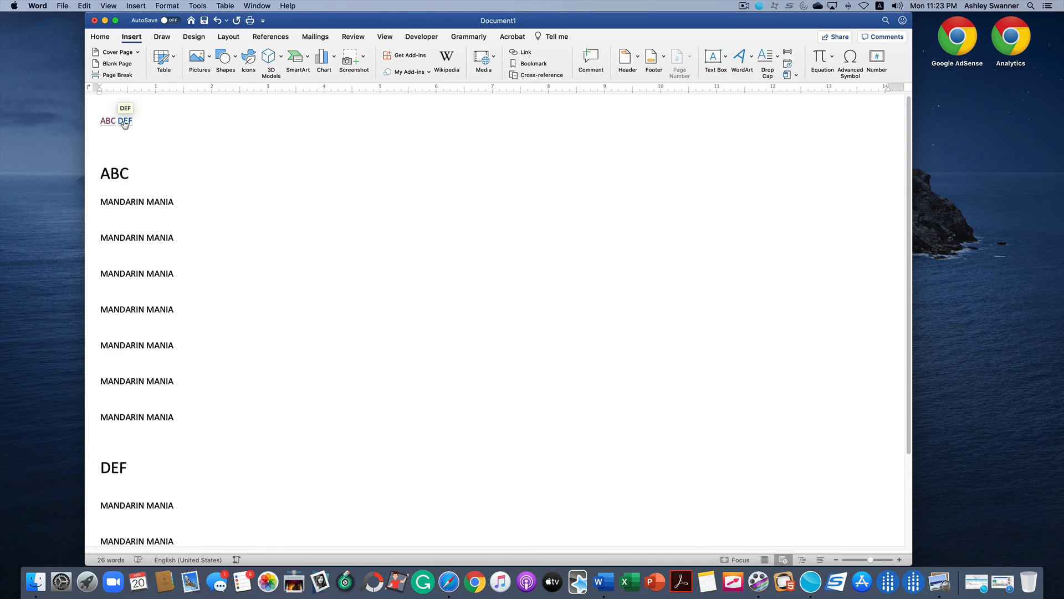
Follow the ABC and DEF links to confirm they jump to their headings
scroll("down", 3)
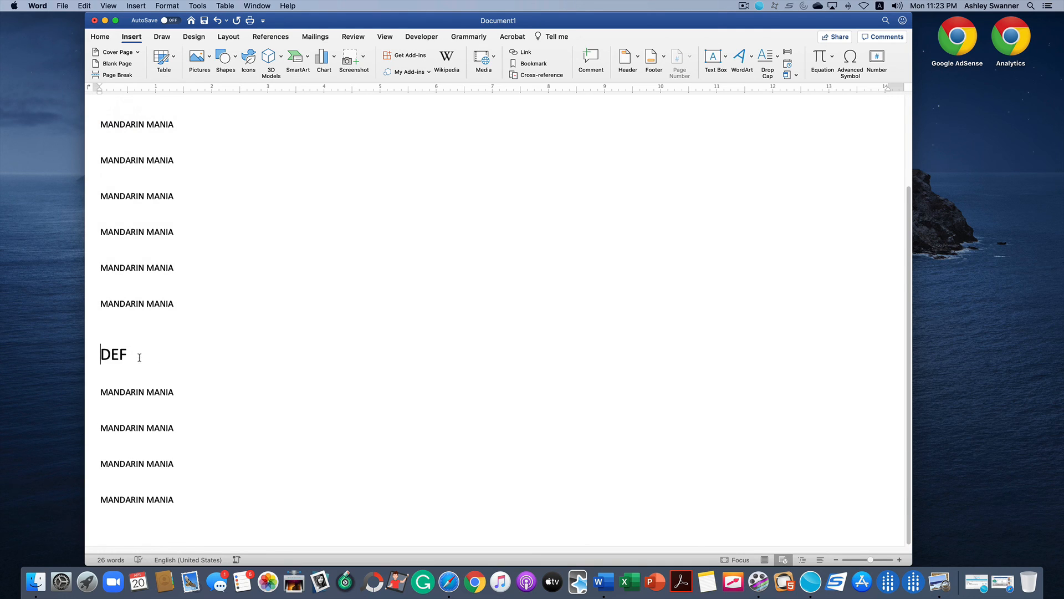
scroll("up", 3)
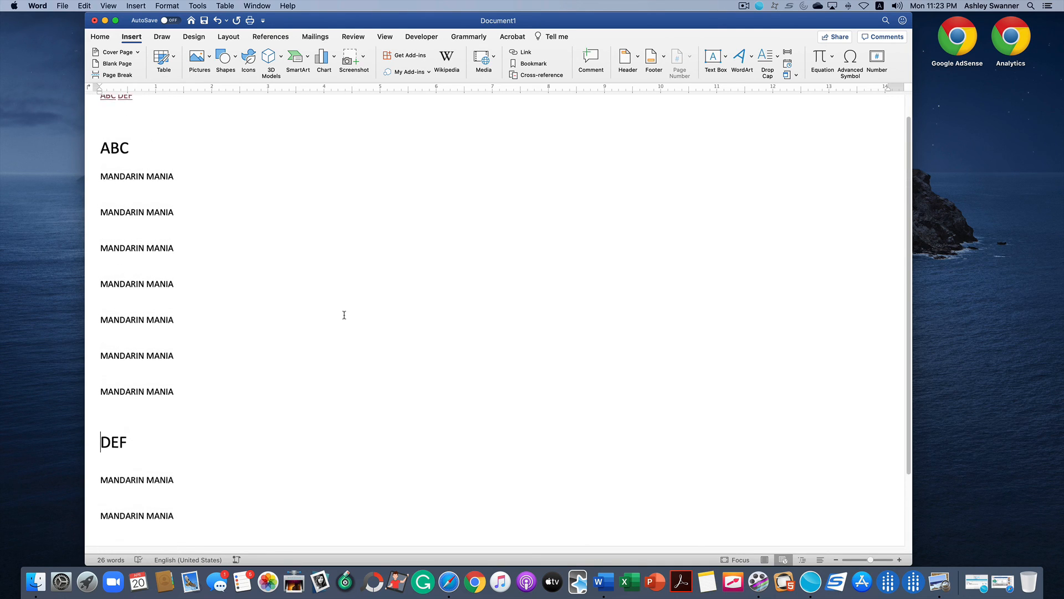
scroll("up", 3)
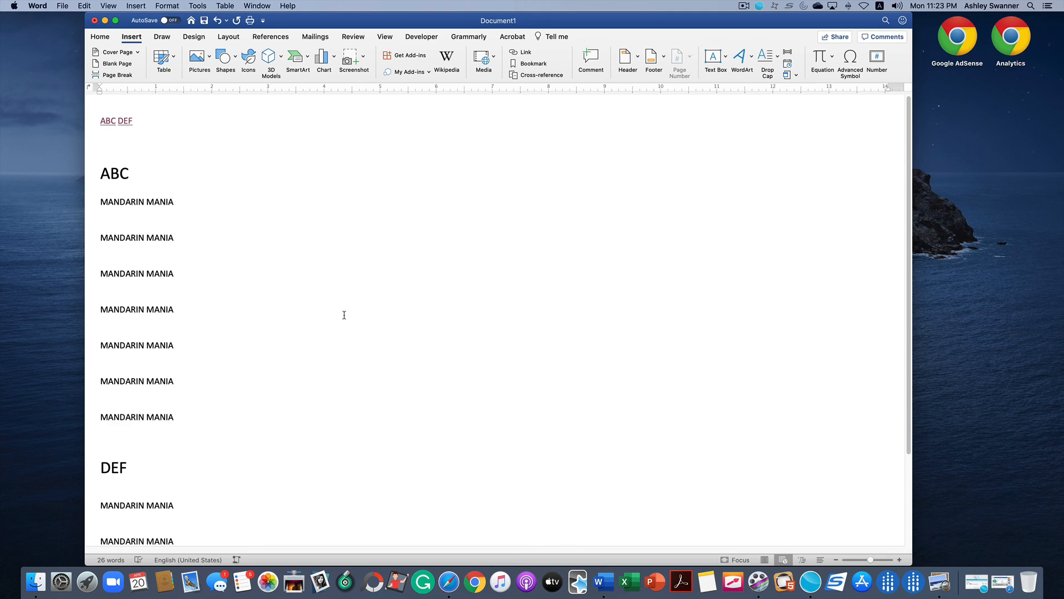
left_click(101, 466)
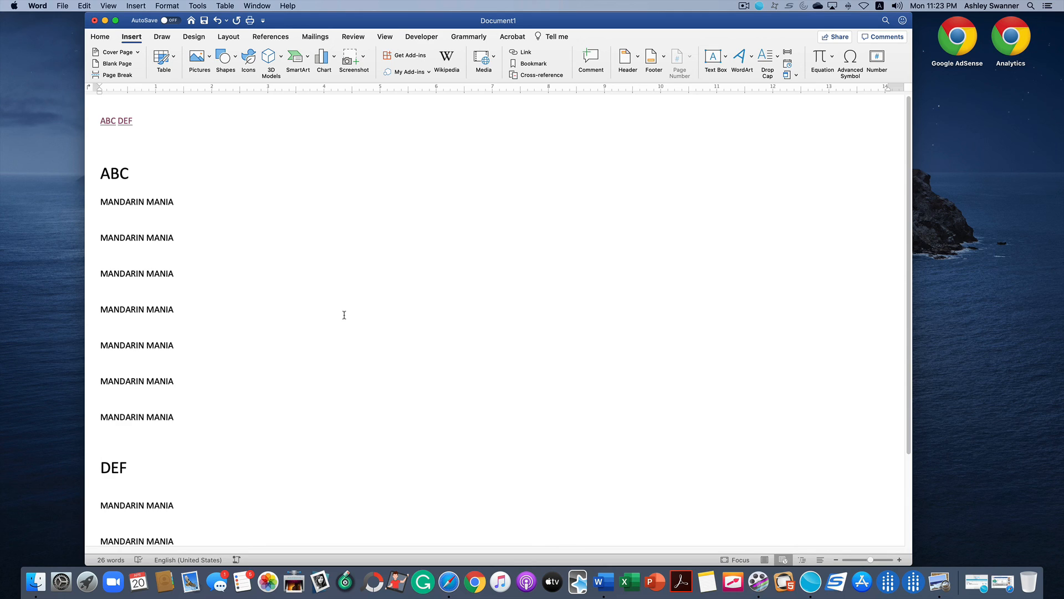
left_click(101, 467)
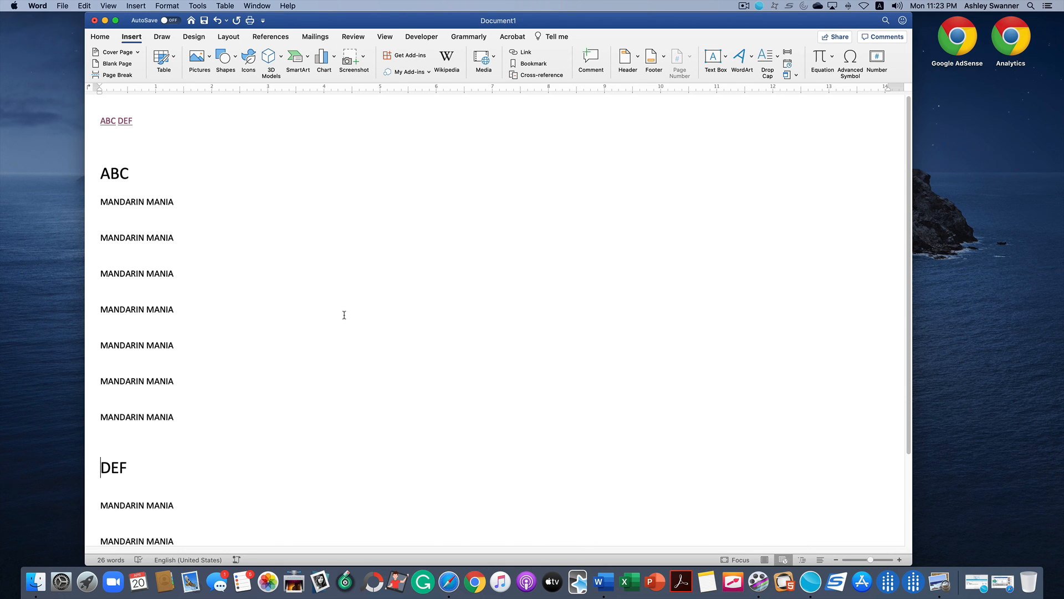